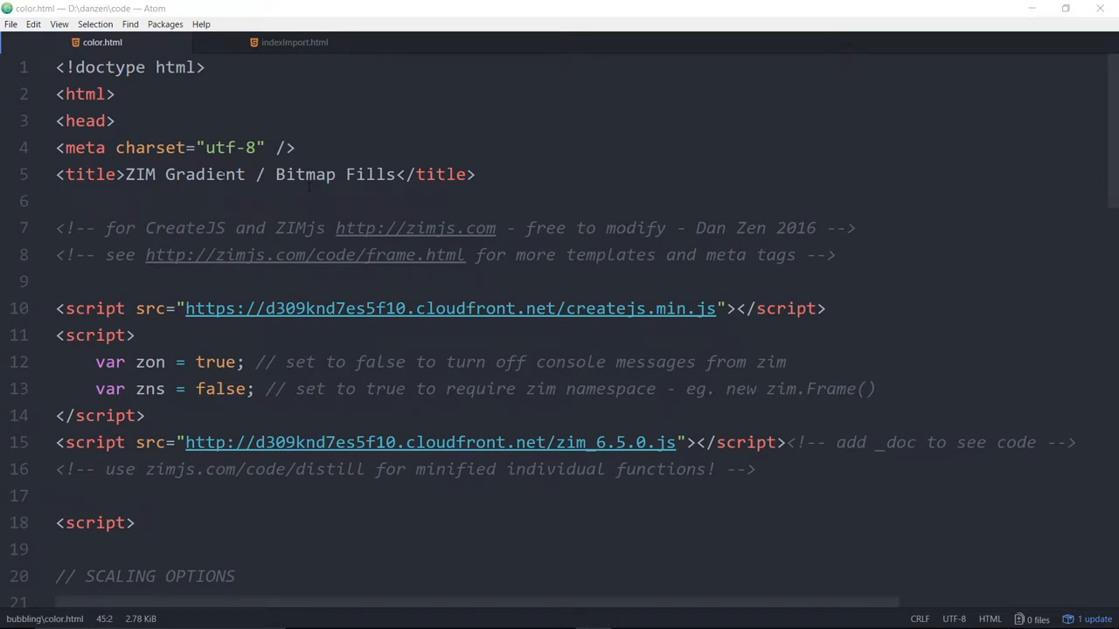
# Stretch the gradient blob's bottom control point downward into a teardrop and deselect it.
pyautogui.scroll(-3)
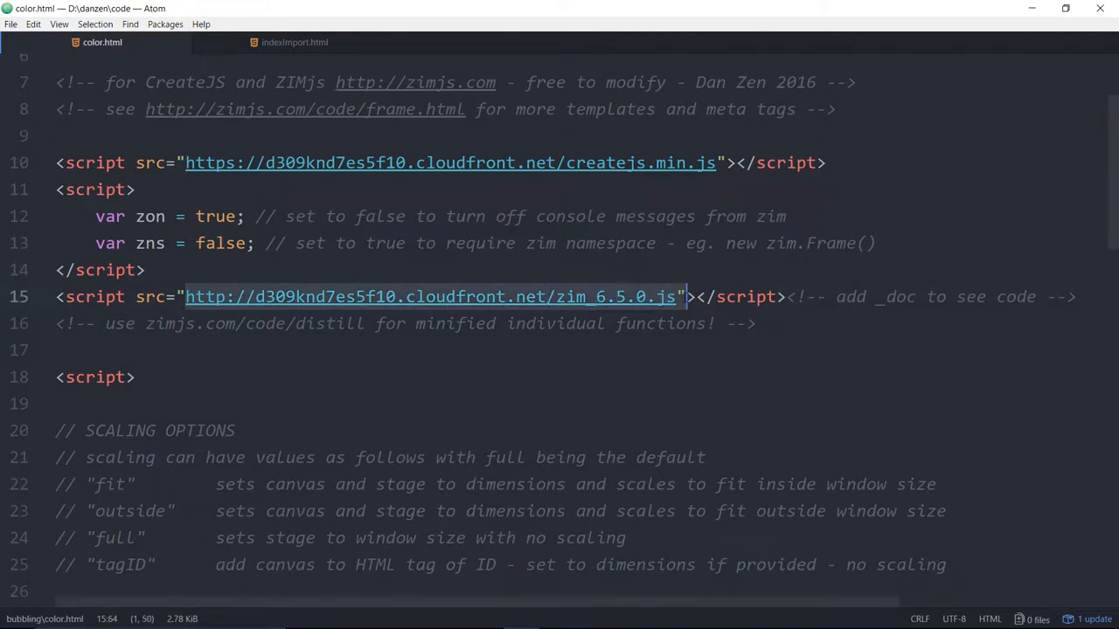
pyautogui.scroll(-3)
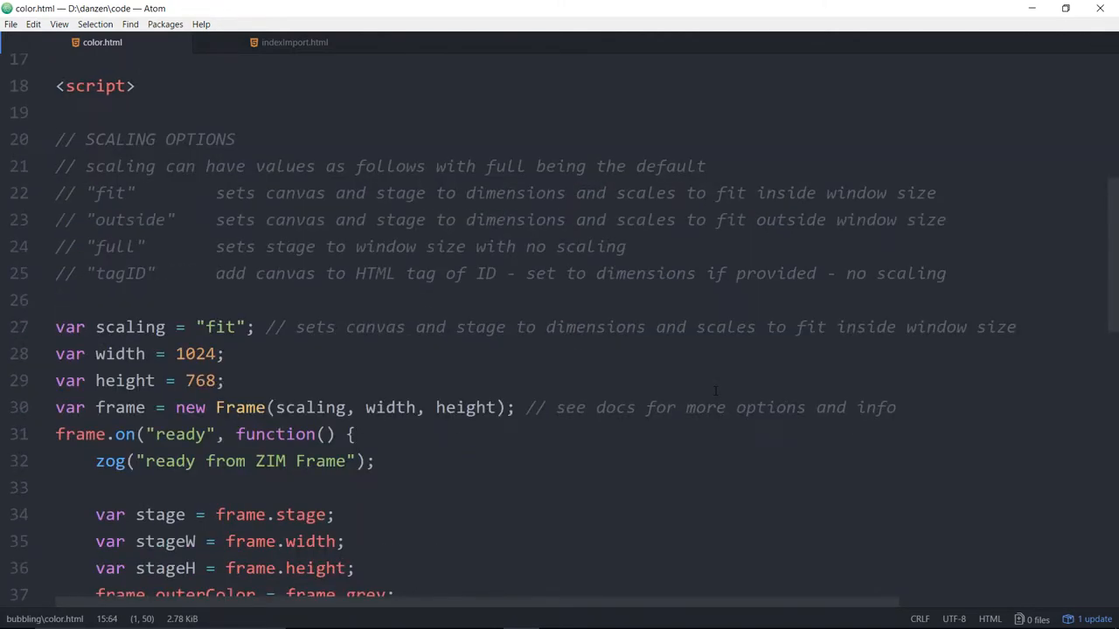
pyautogui.scroll(-3)
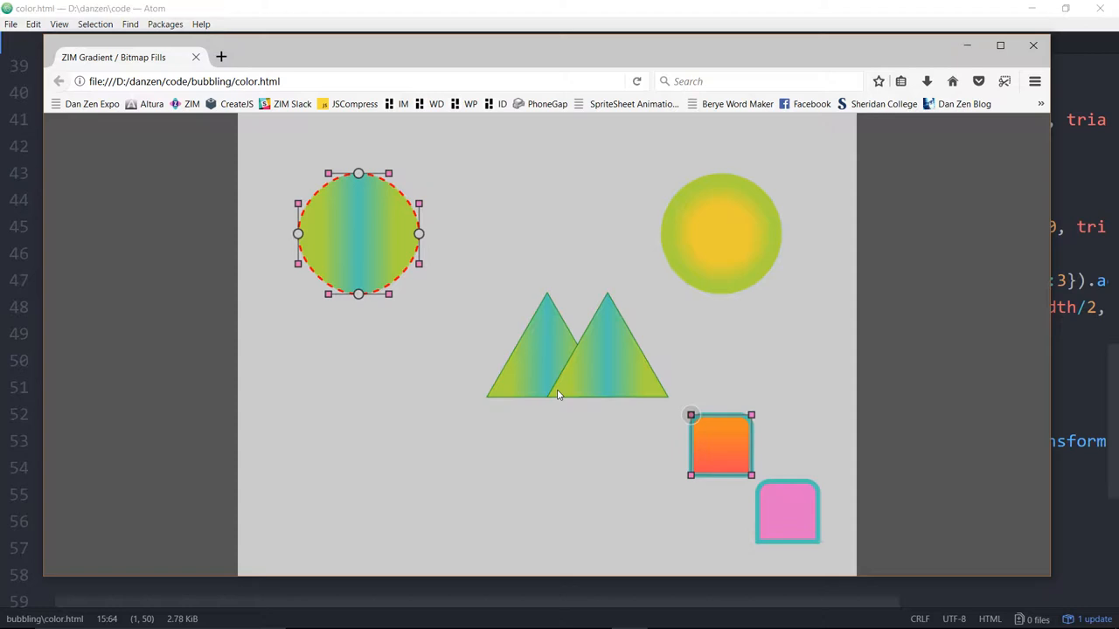
pyautogui.moveTo(359, 294); pyautogui.dragTo(374, 399)
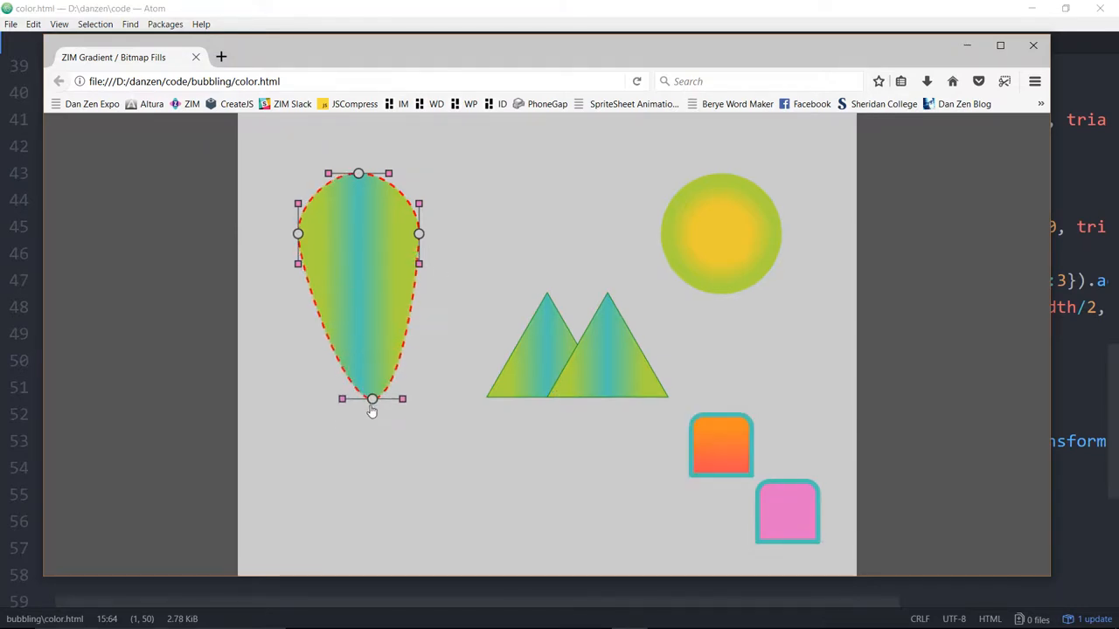
pyautogui.click(441, 380)
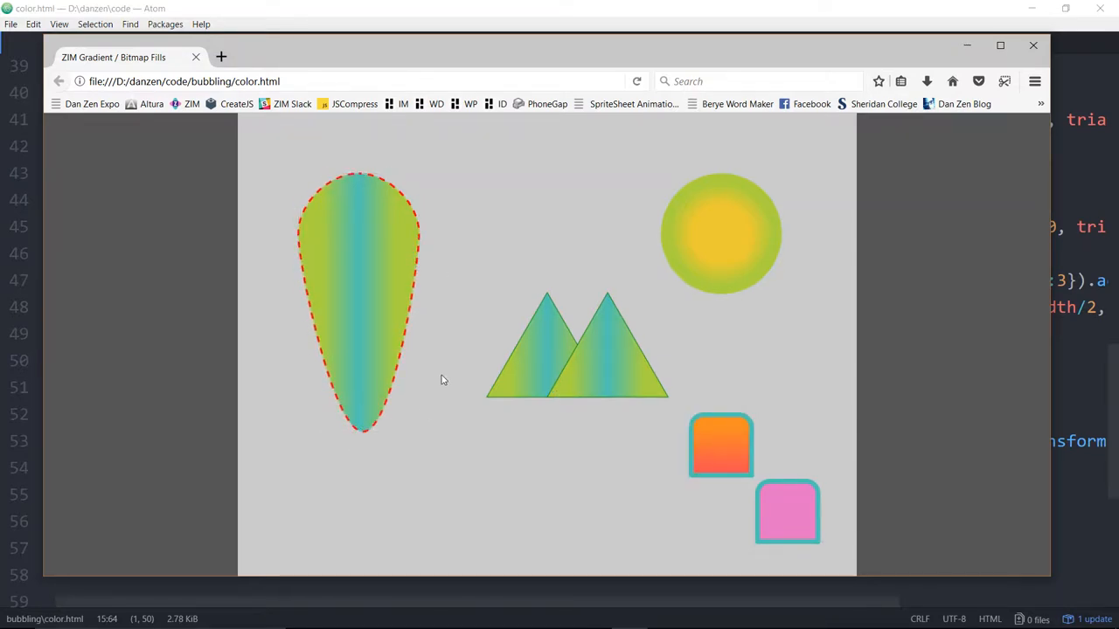
# Enlarge the orange rounded square and move it down below the triangles.
pyautogui.moveTo(720, 446); pyautogui.dragTo(503, 236)
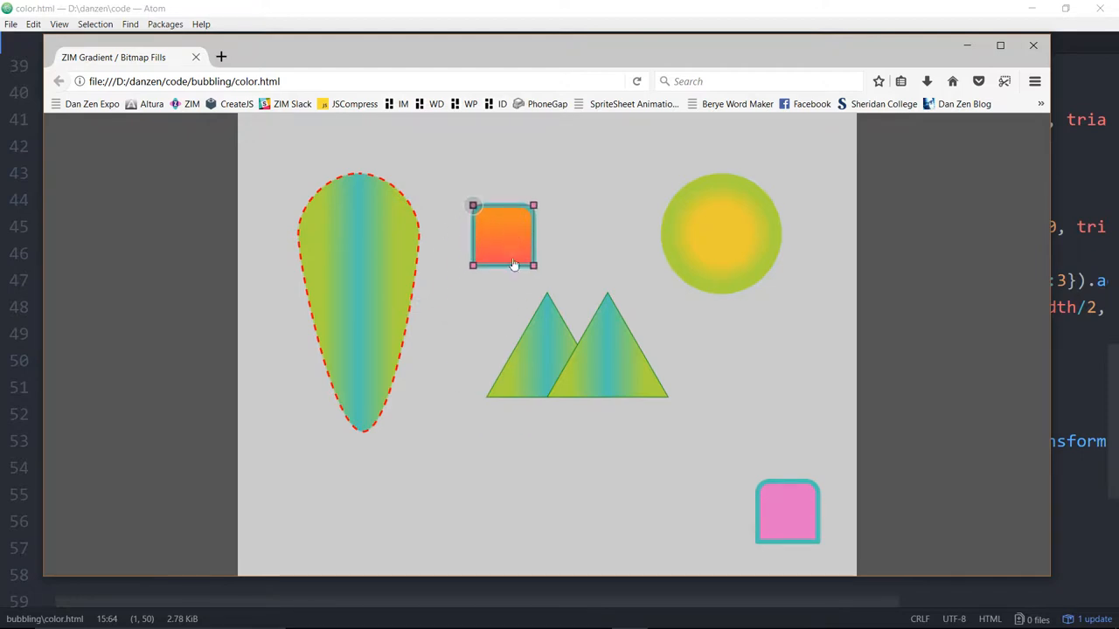
pyautogui.moveTo(533, 266); pyautogui.dragTo(761, 493)
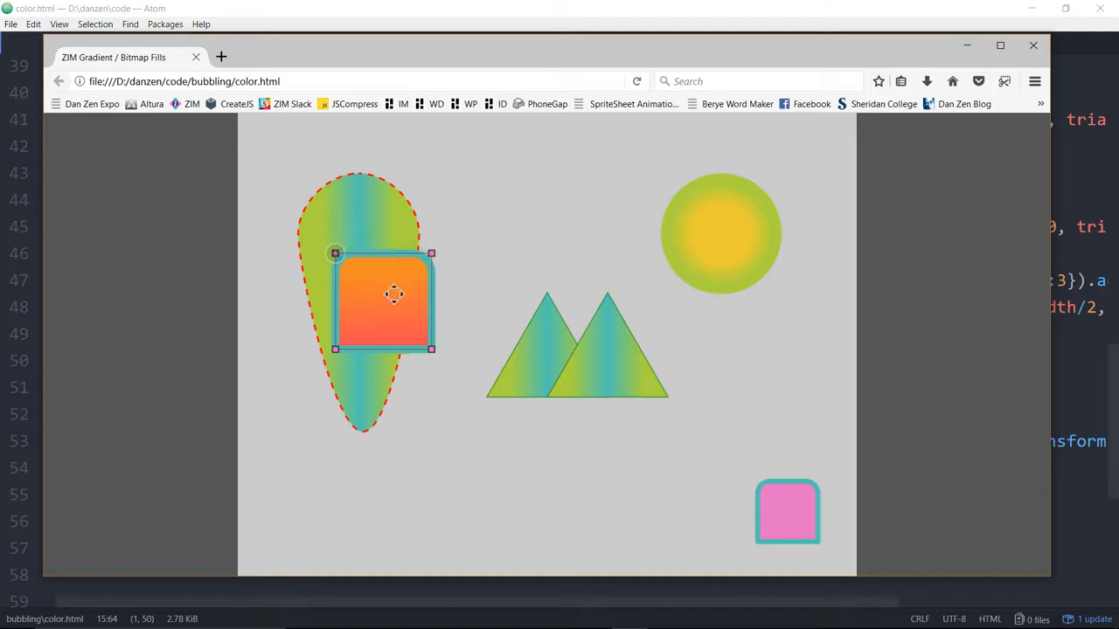
pyautogui.moveTo(385, 297); pyautogui.dragTo(629, 486)
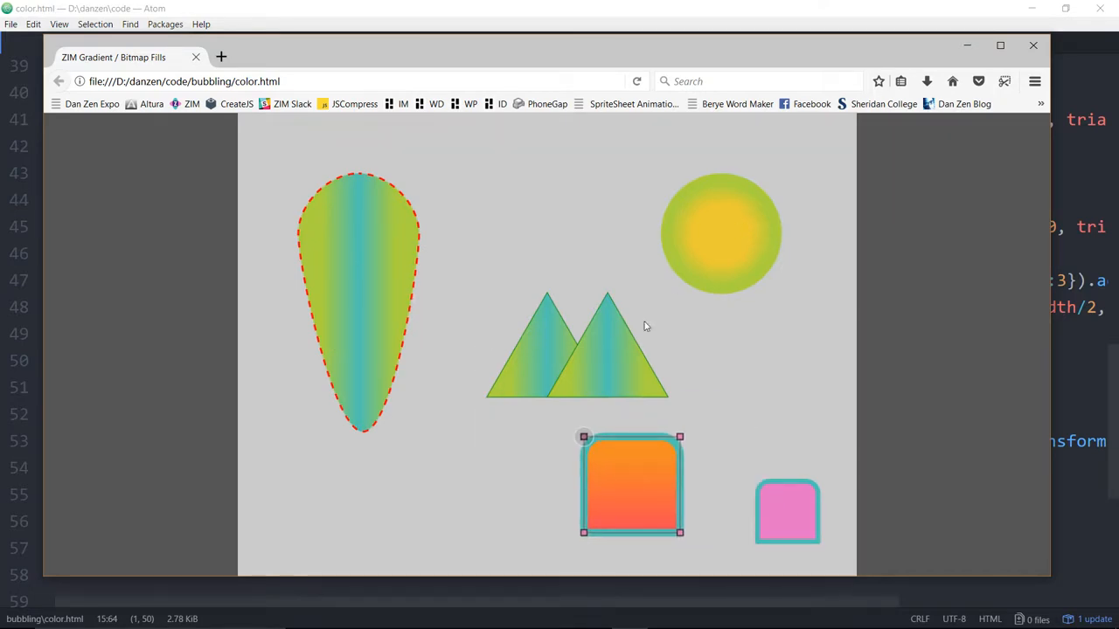
pyautogui.moveTo(682, 346)
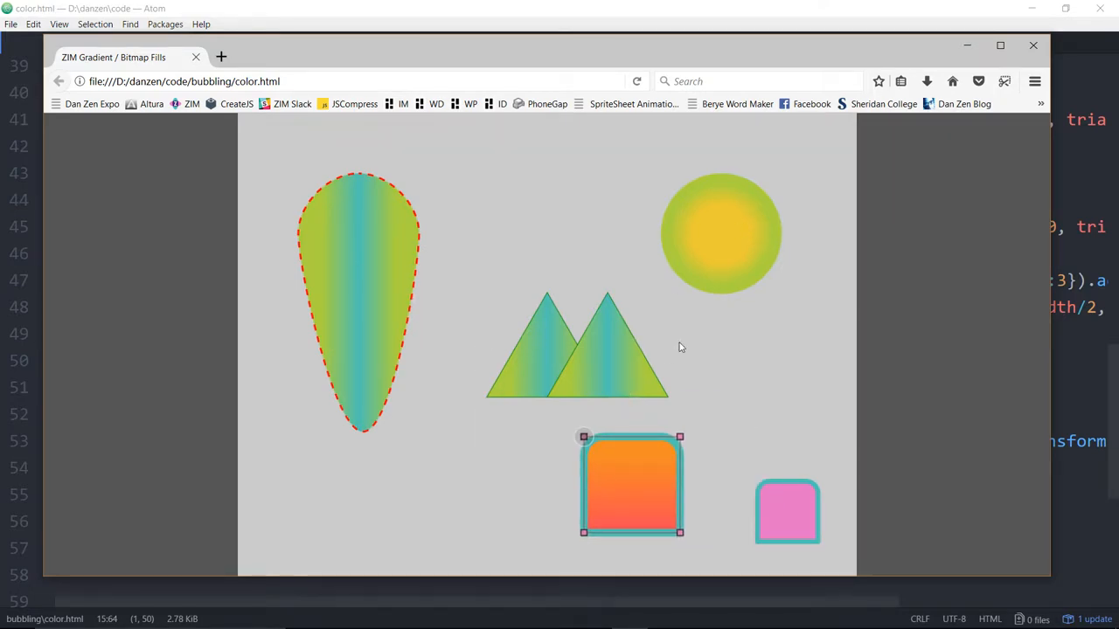
pyautogui.moveTo(710, 322)
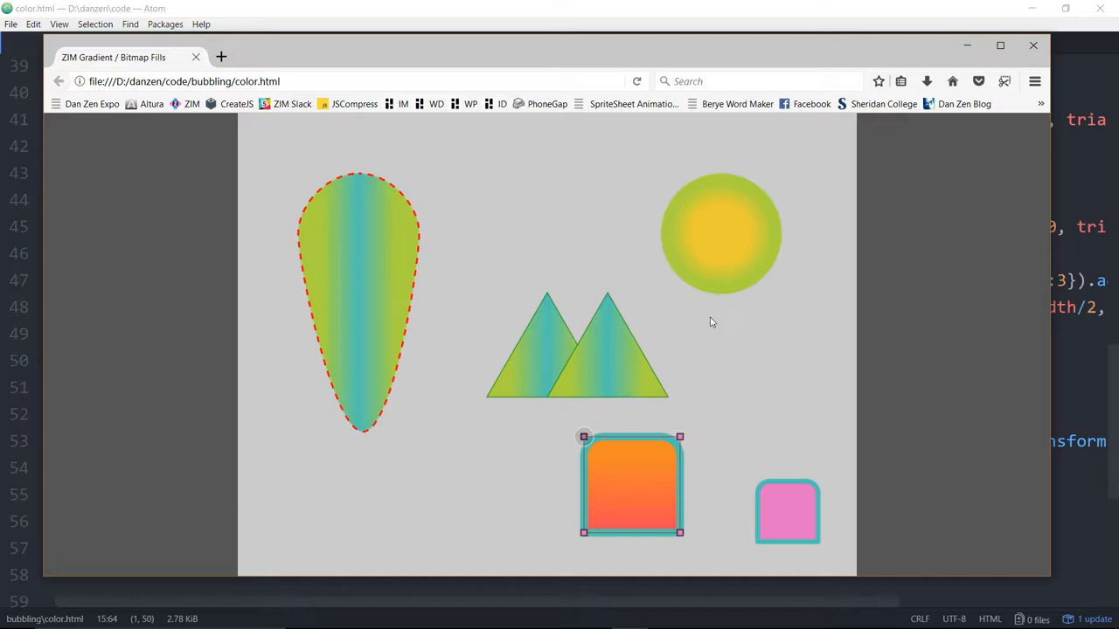
pyautogui.moveTo(654, 503)
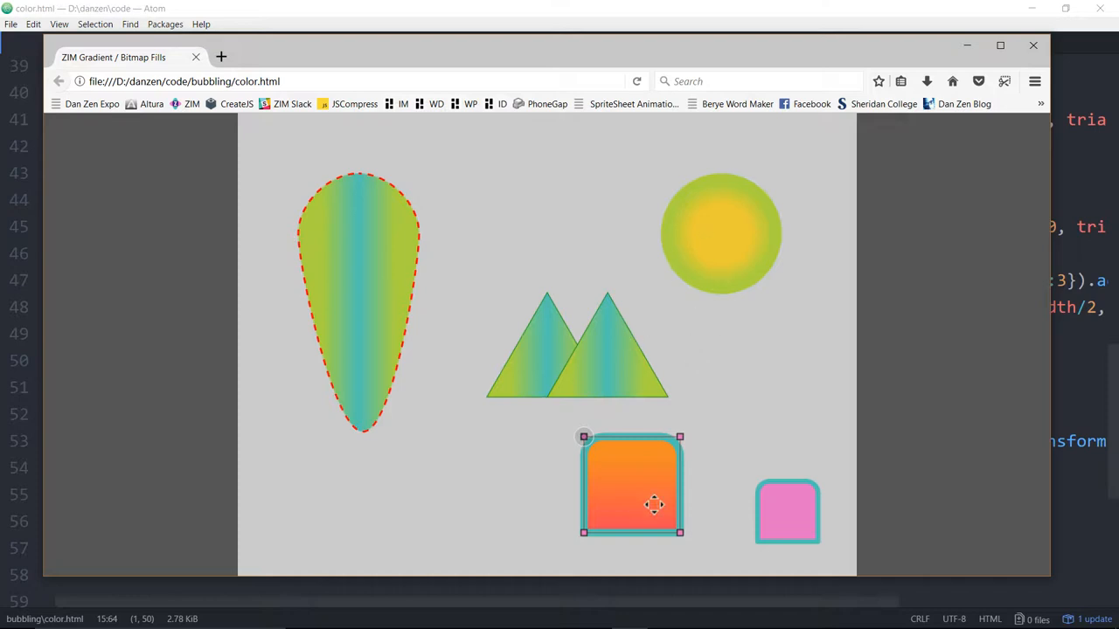
pyautogui.moveTo(500, 443)
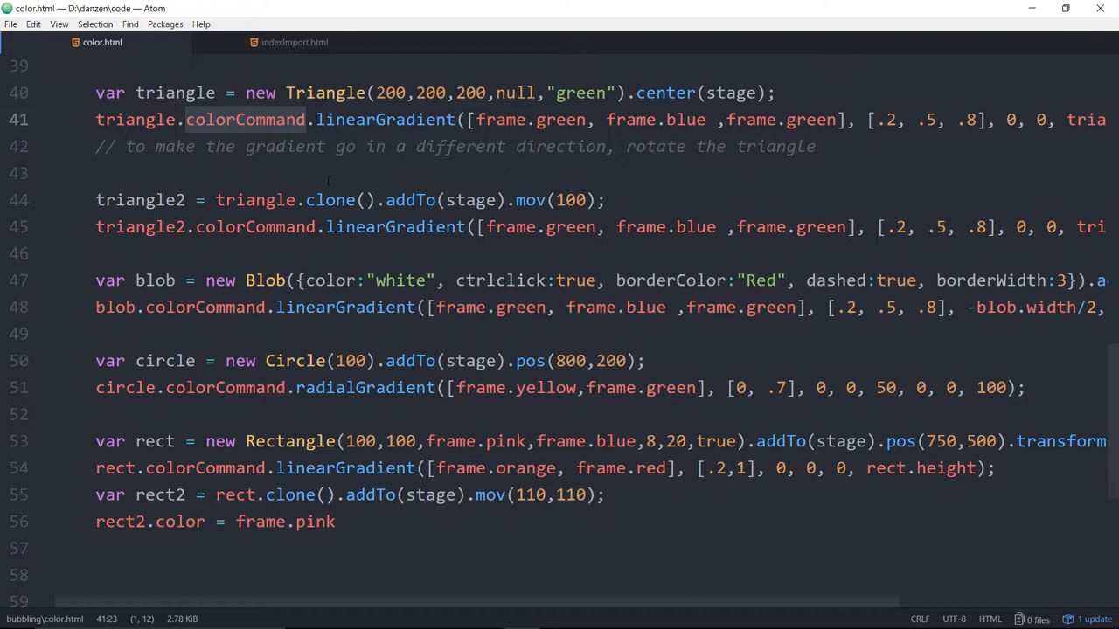
# Point out the triangle's linear gradient code, then switch to indexImport.html.
pyautogui.click(556, 93)
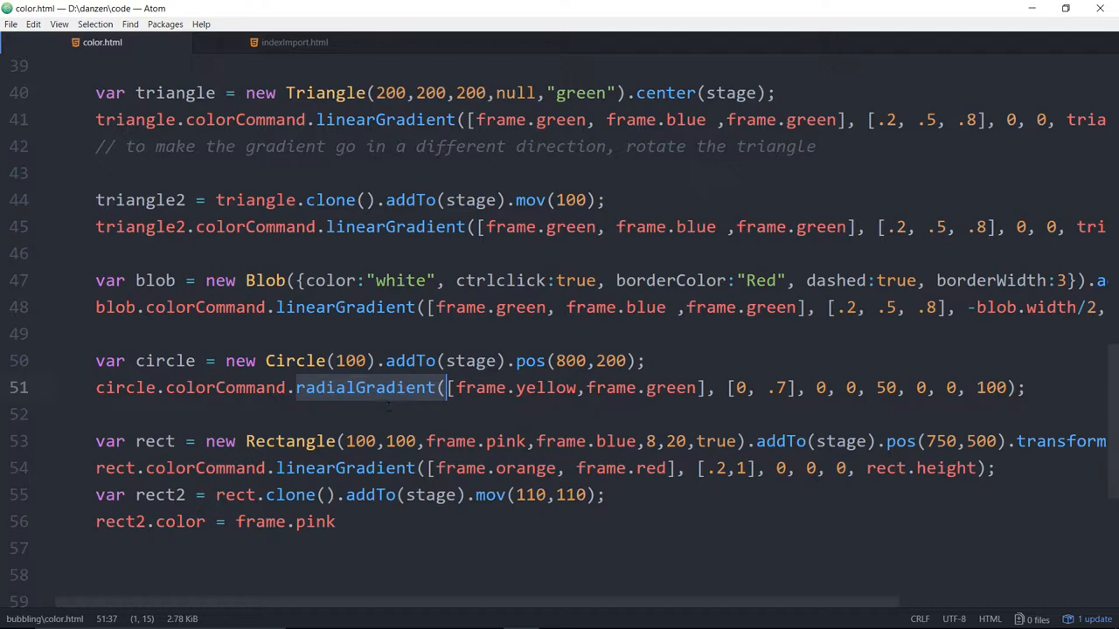
pyautogui.click(294, 42)
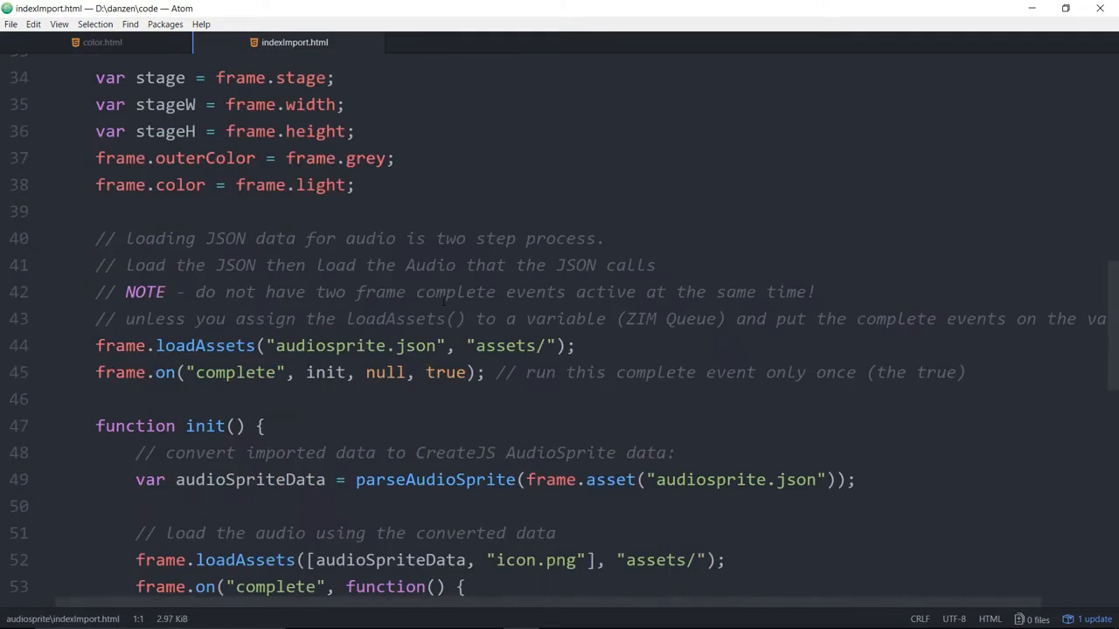
pyautogui.scroll(-3)
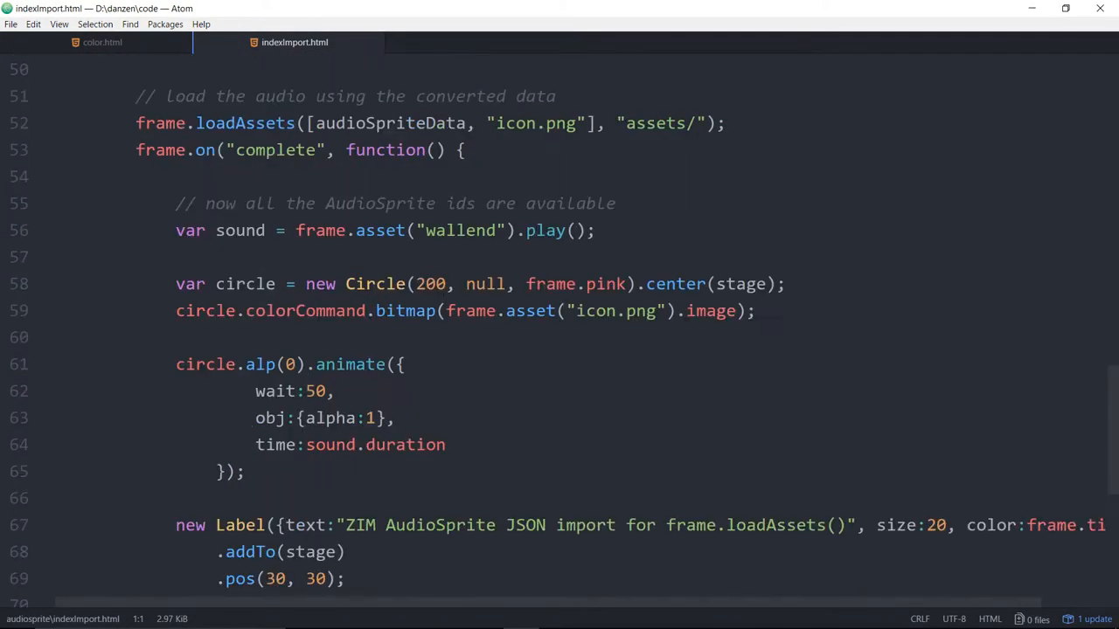
pyautogui.scroll(-3)
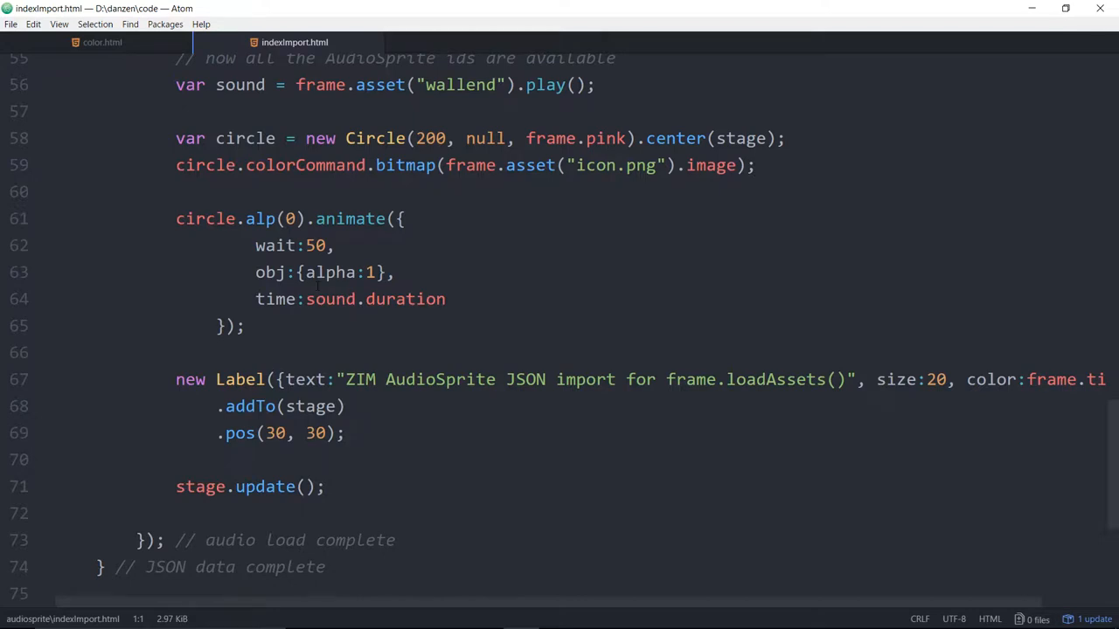
pyautogui.doubleClick(304, 164)
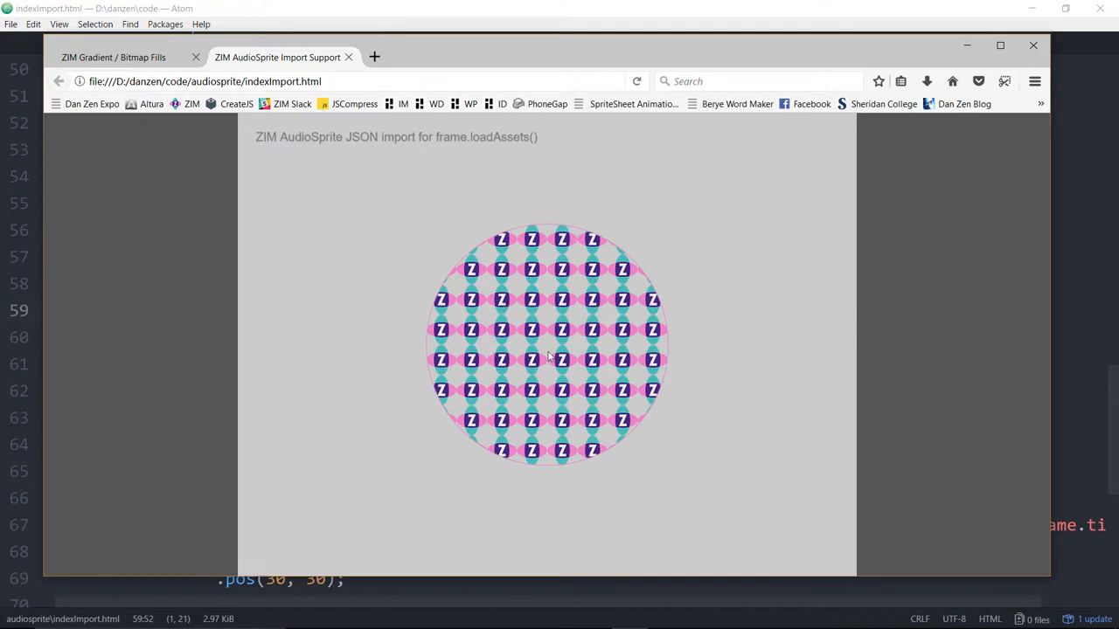
pyautogui.moveTo(598, 391)
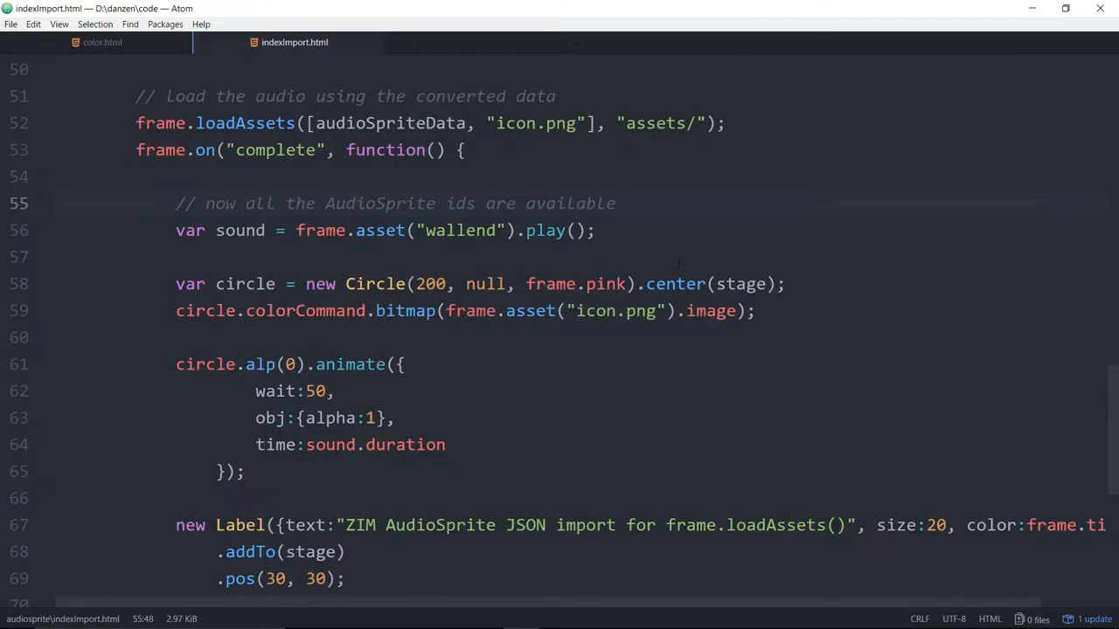
# Highlight the icon image asset passed to the bitmap in the import code.
pyautogui.click(615, 203)
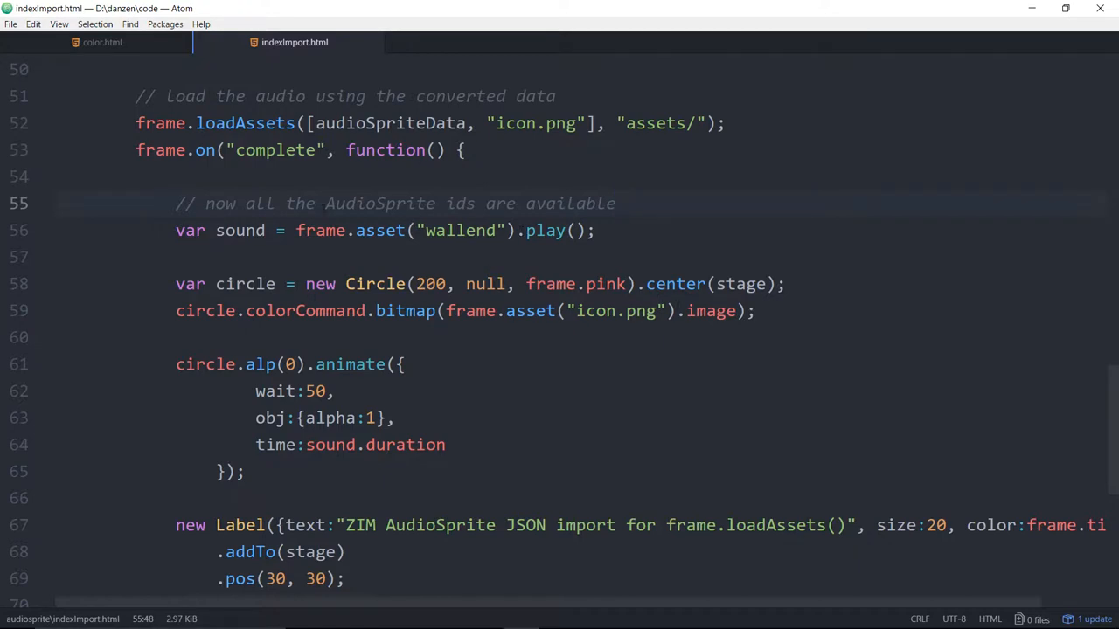
pyautogui.click(615, 202)
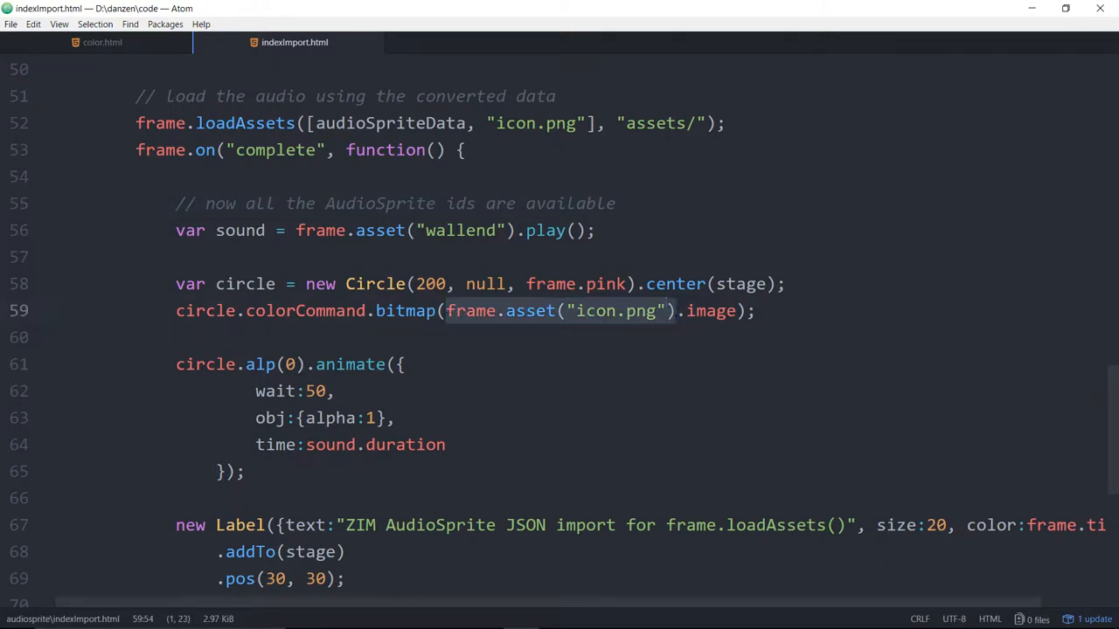
pyautogui.doubleClick(712, 311)
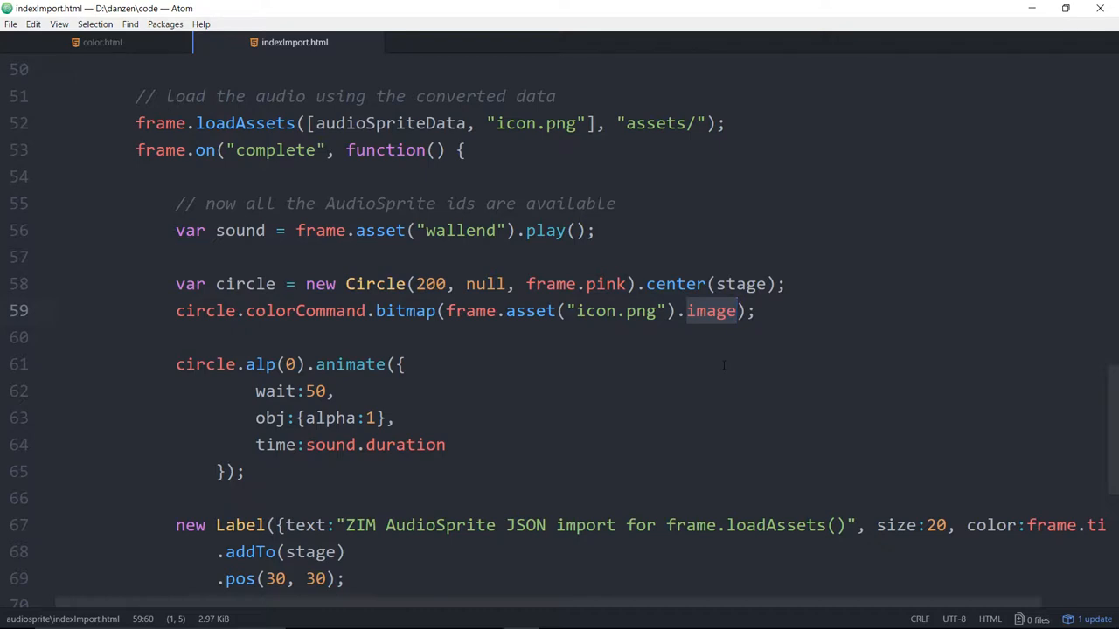
pyautogui.click(619, 312)
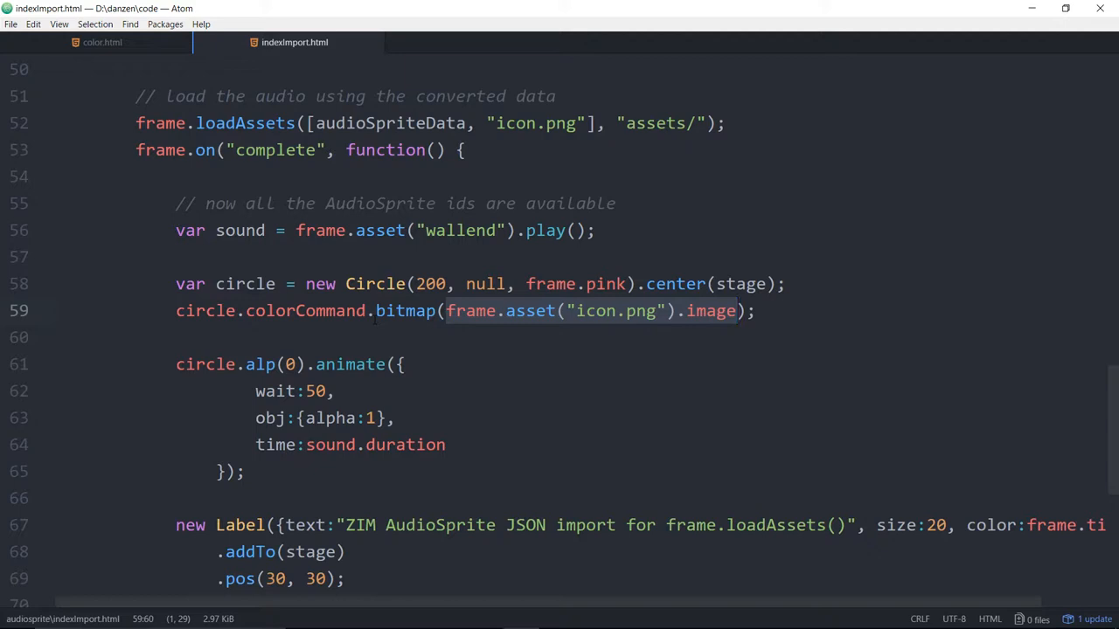
pyautogui.moveTo(455, 353)
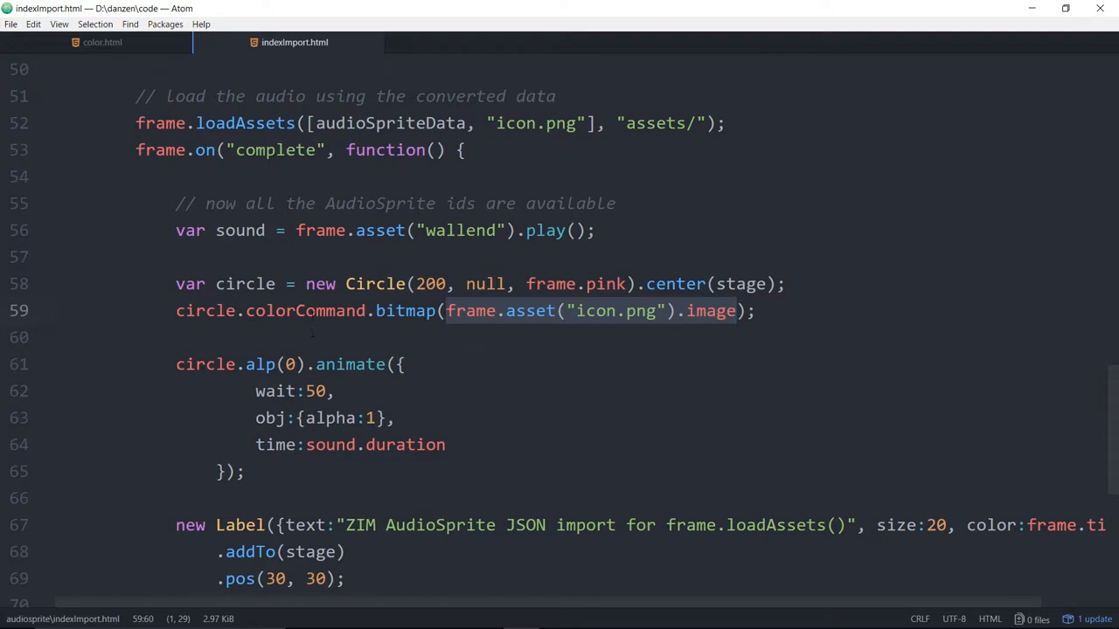
# Highlight colorCommand and the bitmap fill call, then return to color.html.
pyautogui.doubleClick(304, 311)
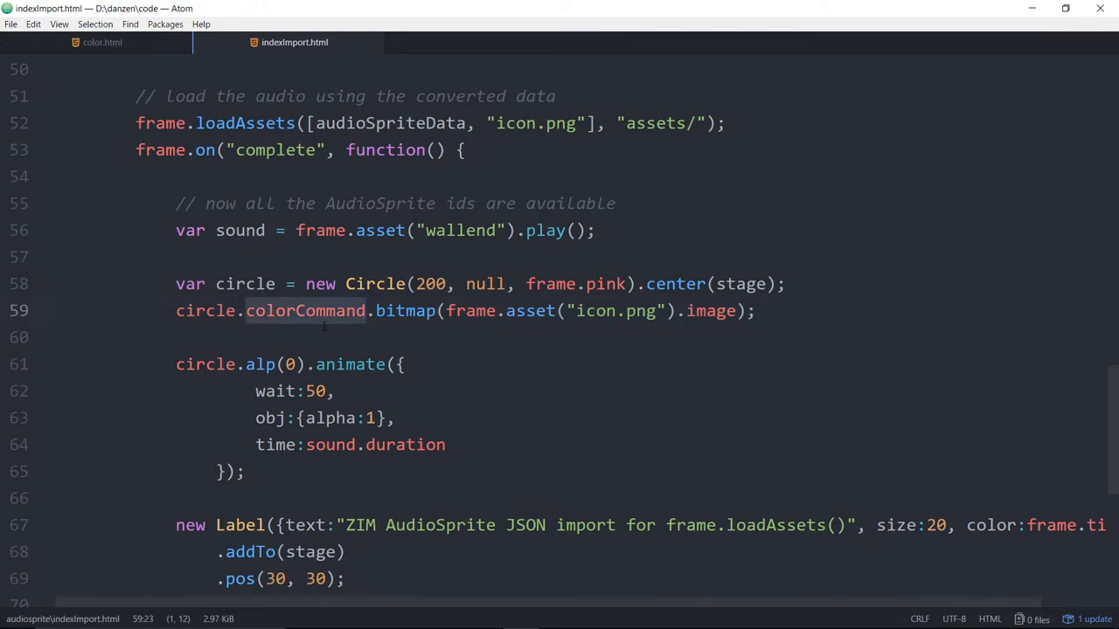
pyautogui.click(305, 311)
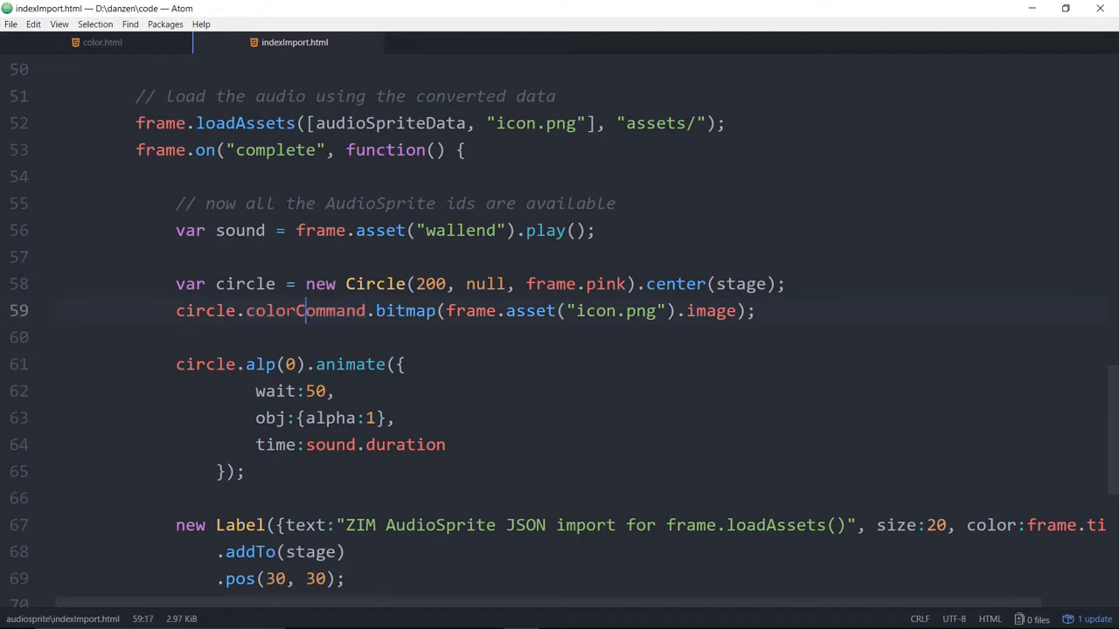
pyautogui.doubleClick(304, 311)
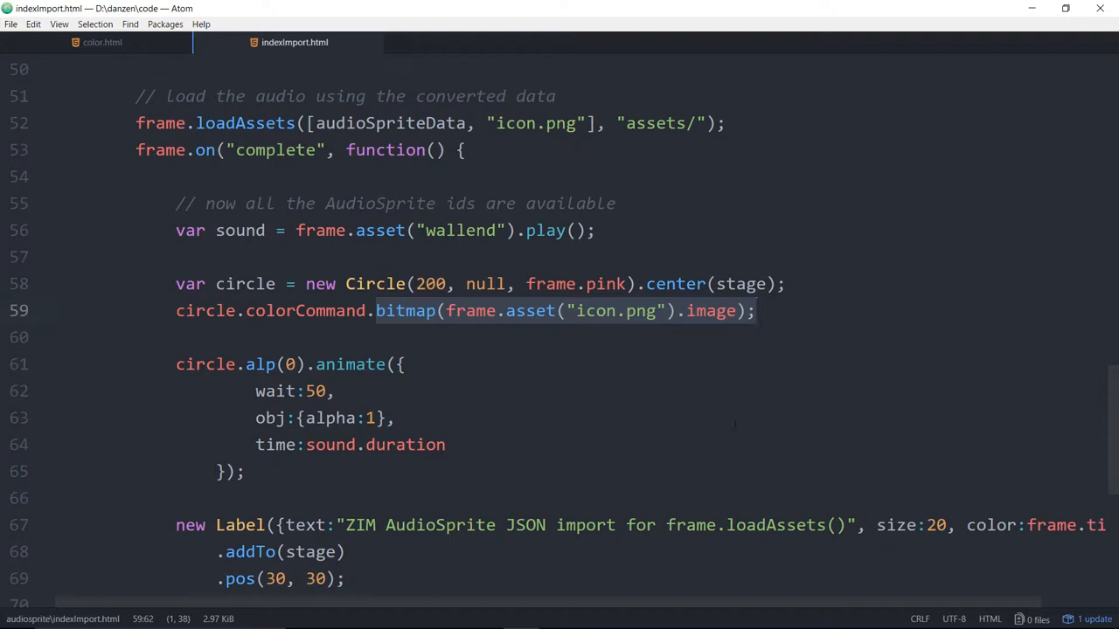
pyautogui.click(102, 42)
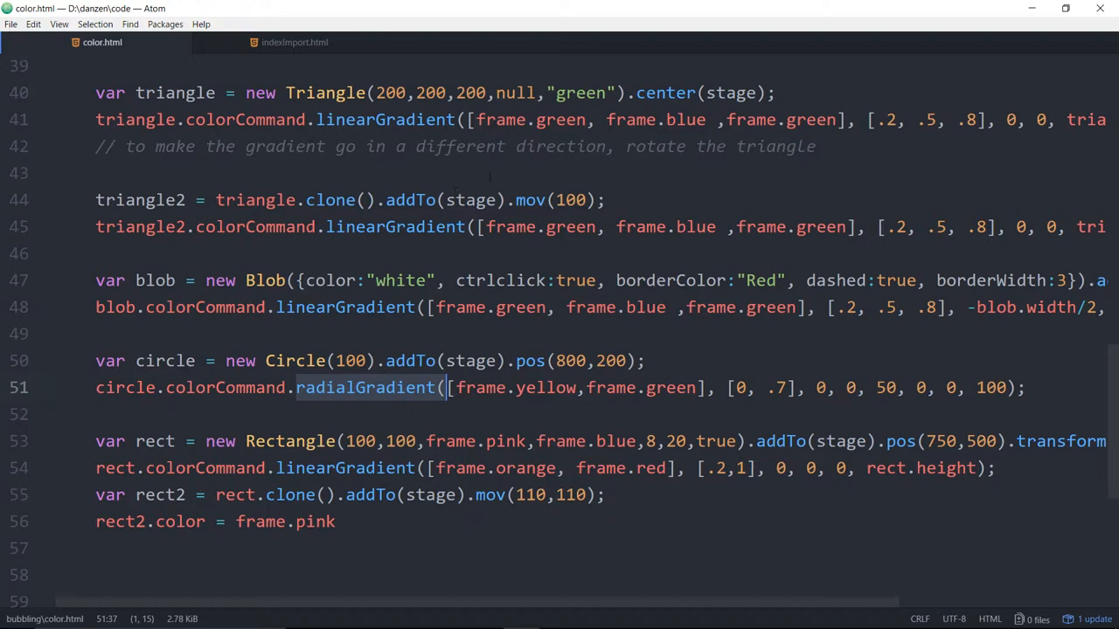
# Point out the two triangles' gradient calls and triangle.width in the first gradient.
pyautogui.click(475, 227)
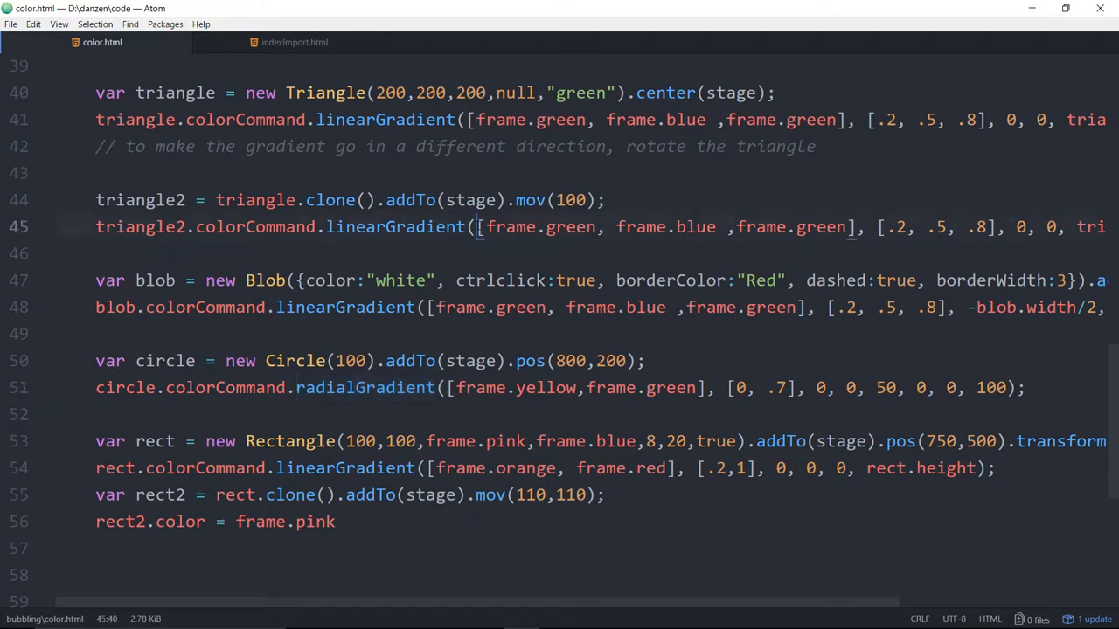
pyautogui.click(475, 119)
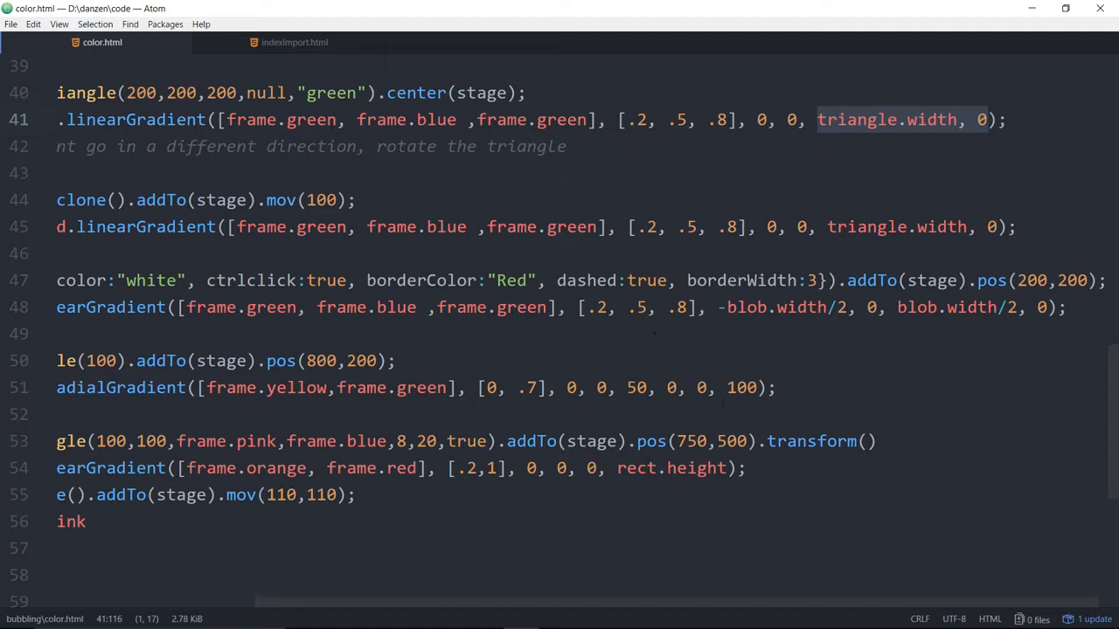
pyautogui.click(759, 119)
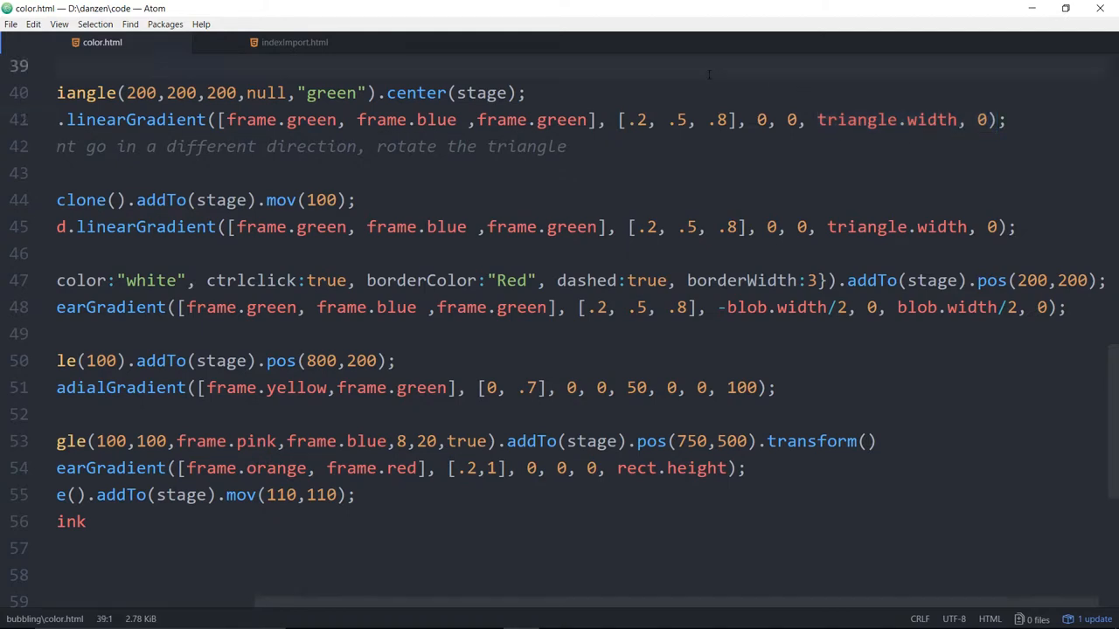
pyautogui.moveTo(895, 74)
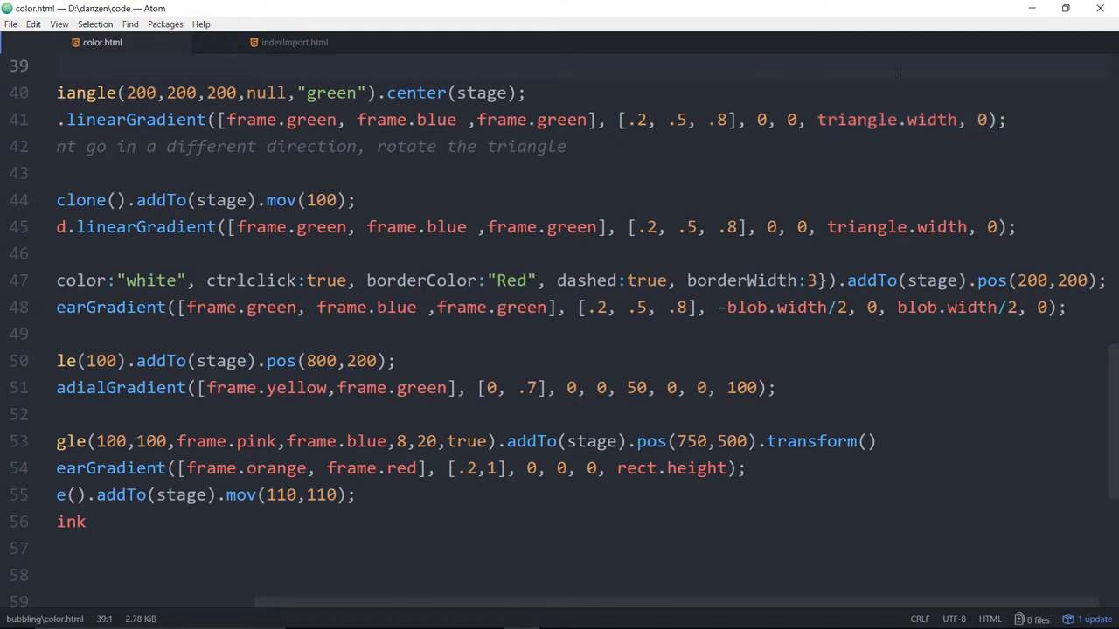
pyautogui.moveTo(293, 42)
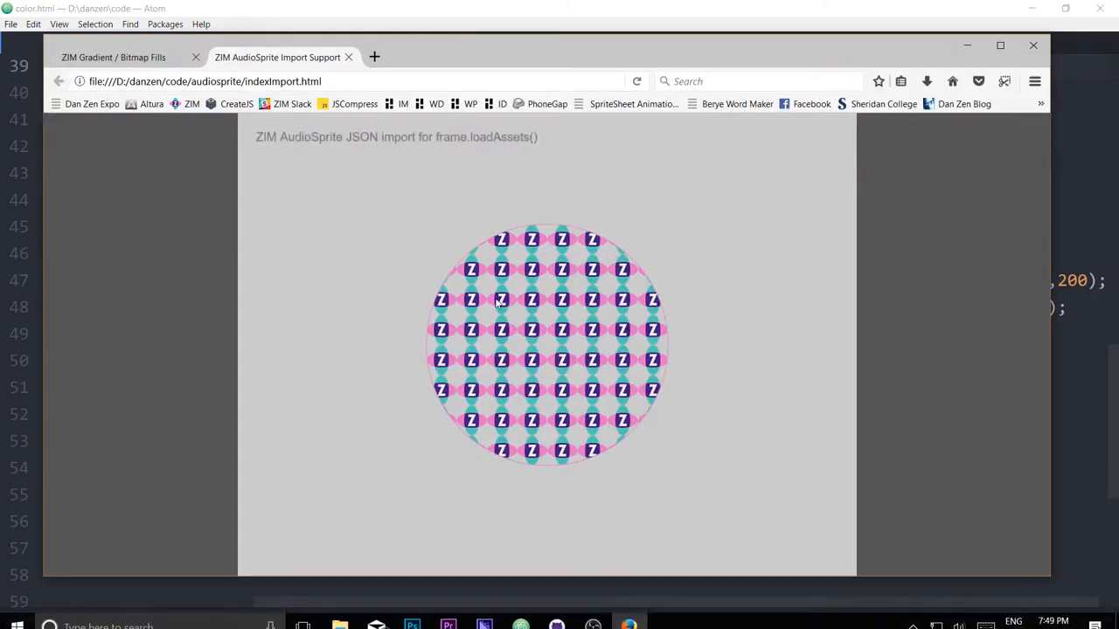
# Show the ZIM Gradient / Bitmap Fills demo page with the reshaped blob and shapes.
pyautogui.click(111, 56)
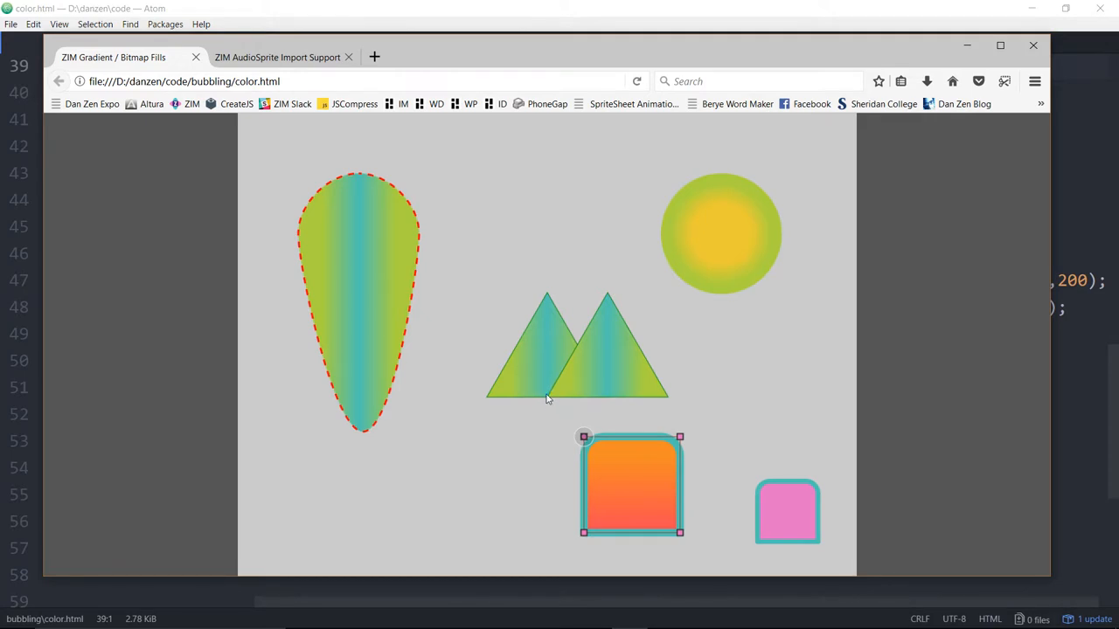
pyautogui.moveTo(673, 400)
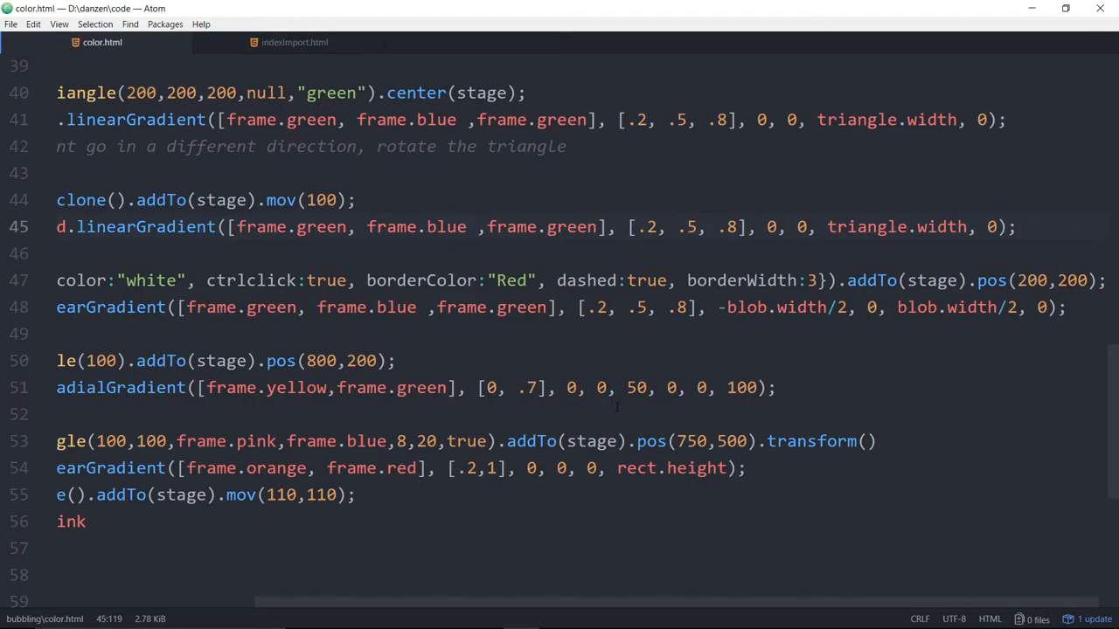
# Point out the rounded rectangle's definition and the third zero in its linearGradient call.
pyautogui.scroll(3)
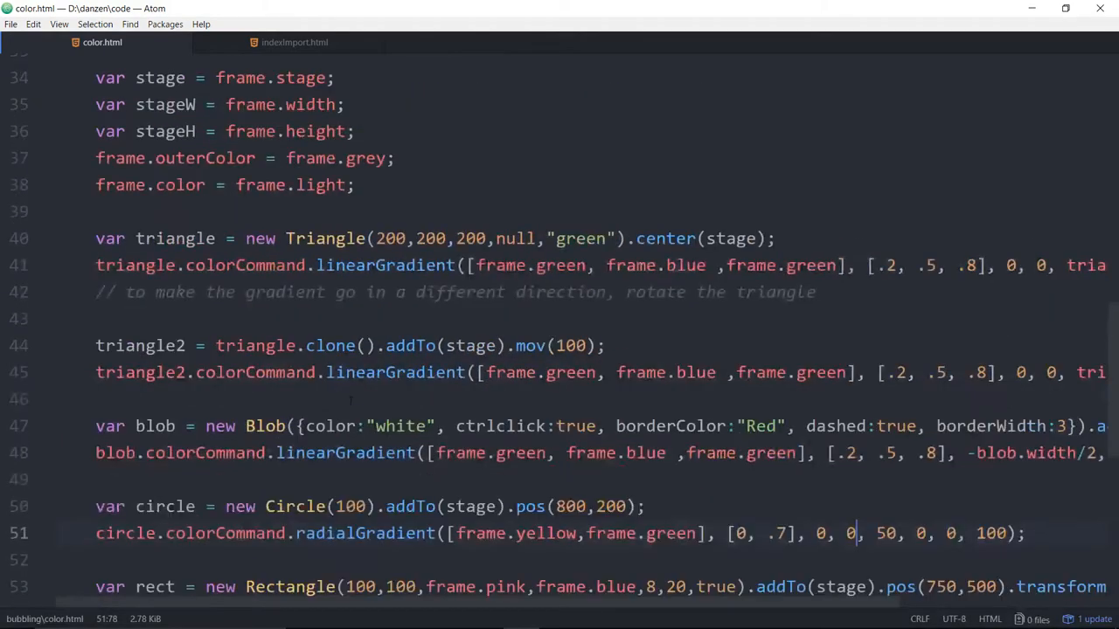
pyautogui.scroll(-3)
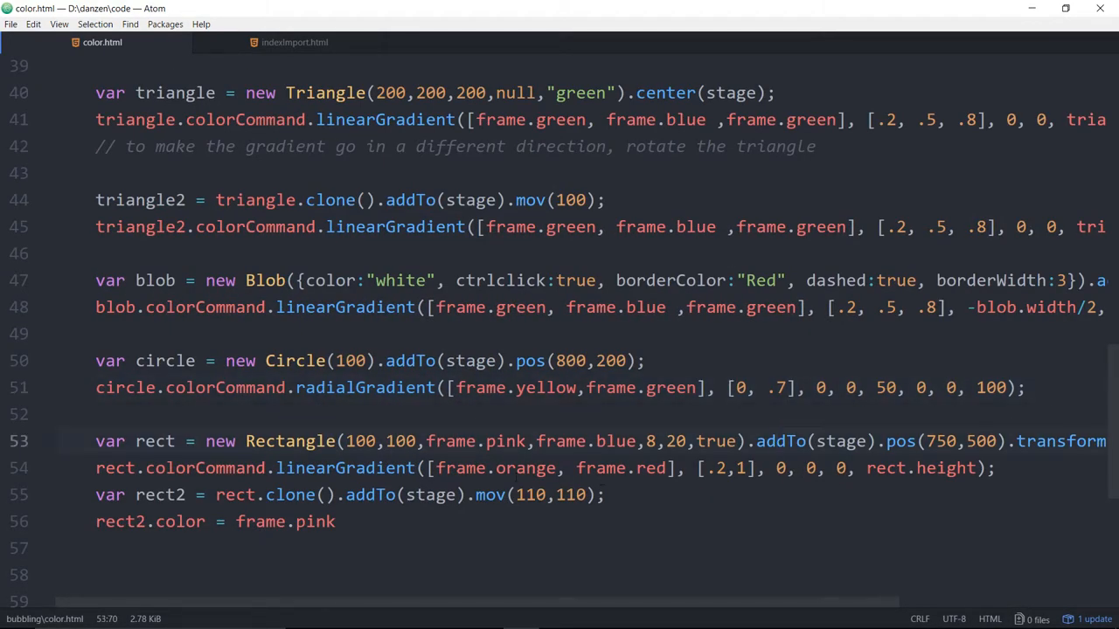
pyautogui.click(719, 468)
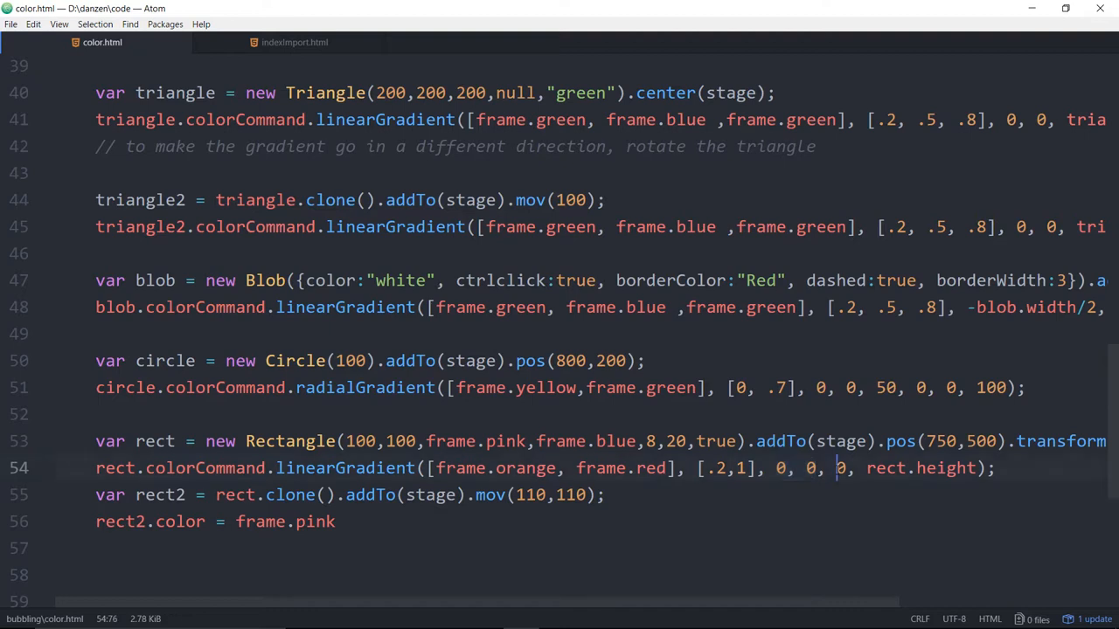
pyautogui.doubleClick(913, 468)
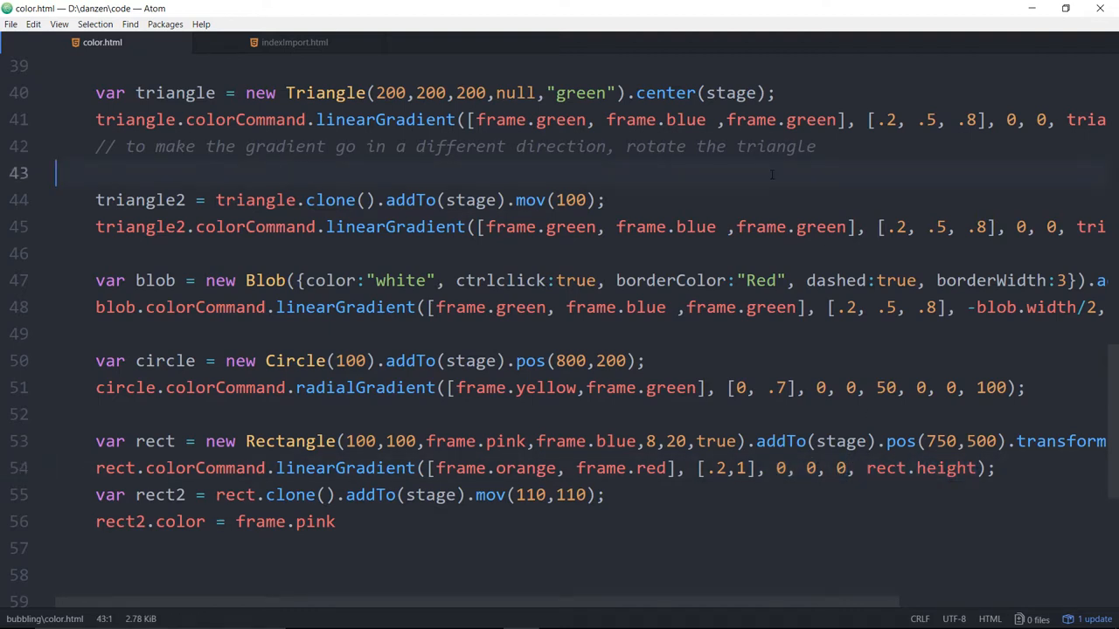
pyautogui.click(752, 441)
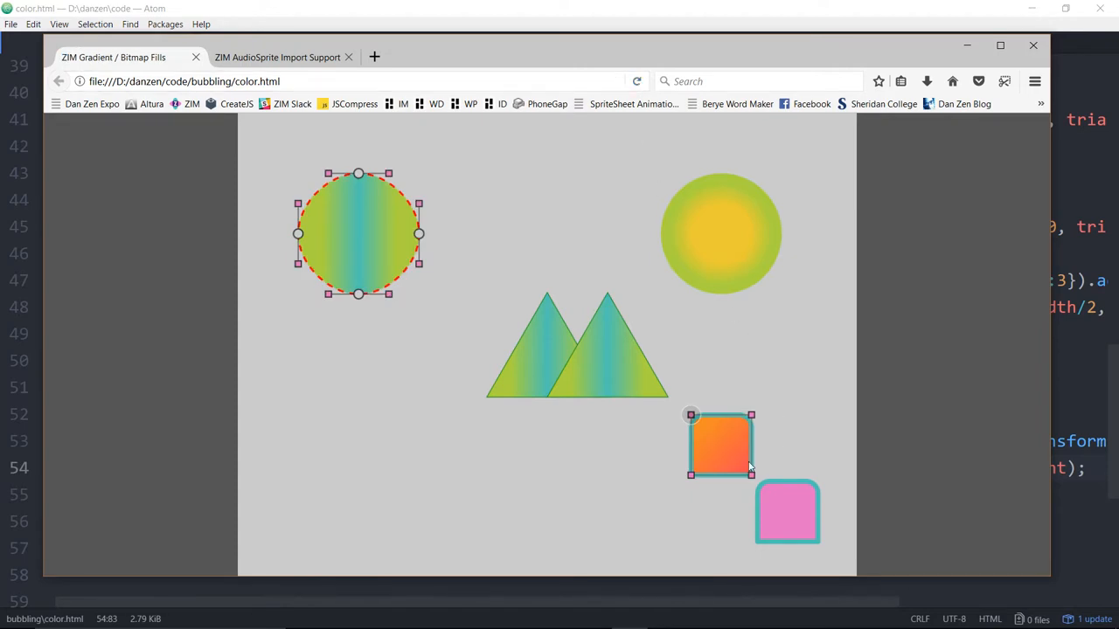
# Enlarge the orange rounded rectangle into a wide bar at the bottom left and deselect it.
pyautogui.moveTo(721, 446); pyautogui.dragTo(388, 236)
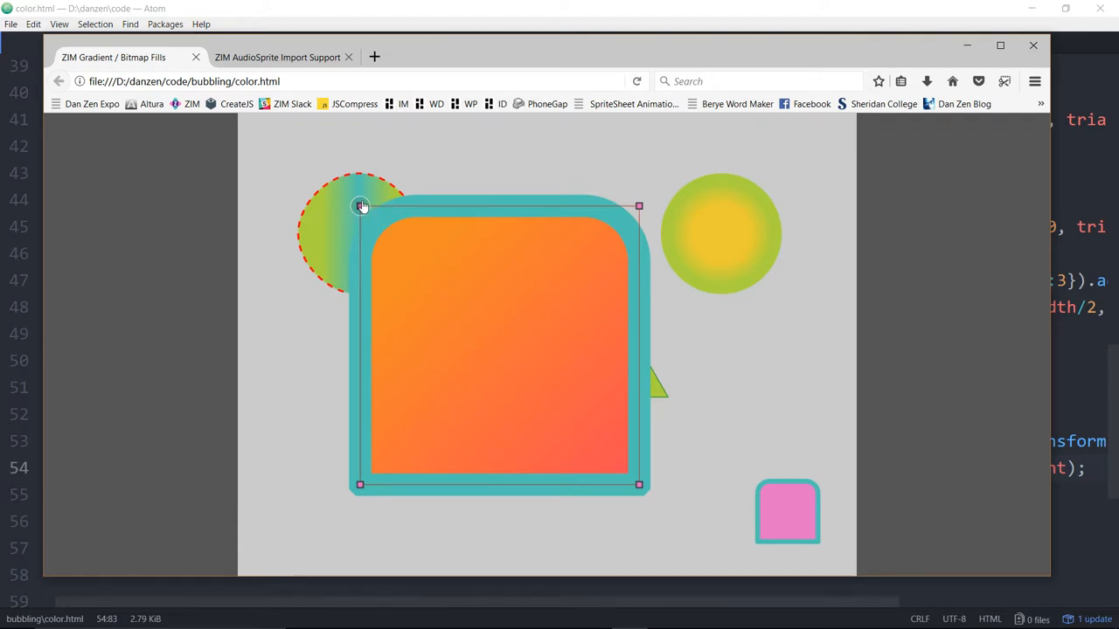
pyautogui.moveTo(509, 324)
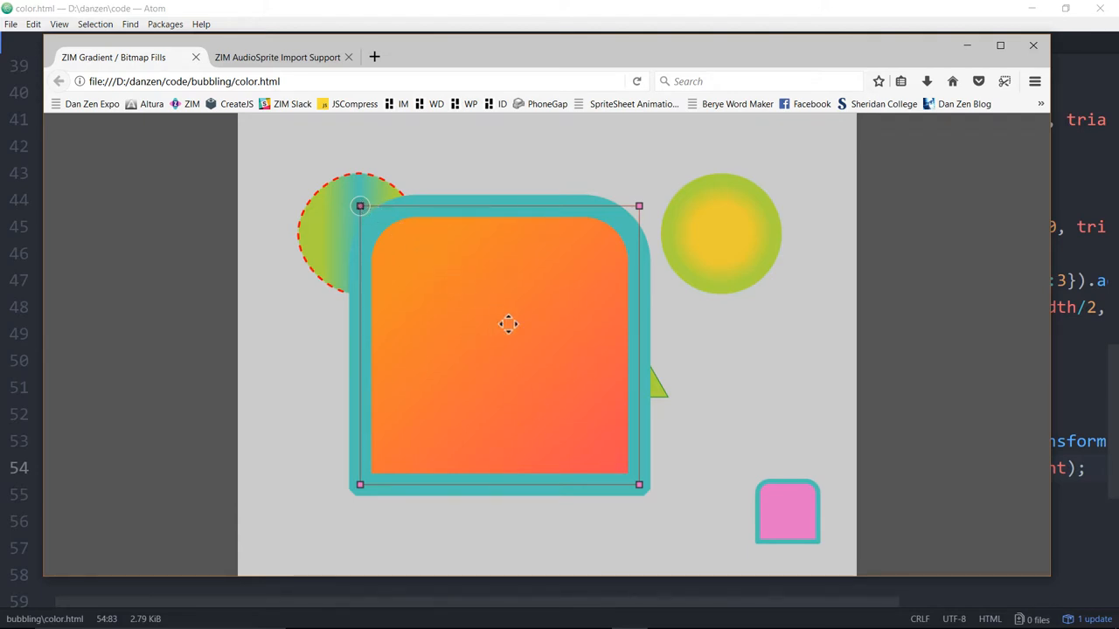
pyautogui.moveTo(388, 217)
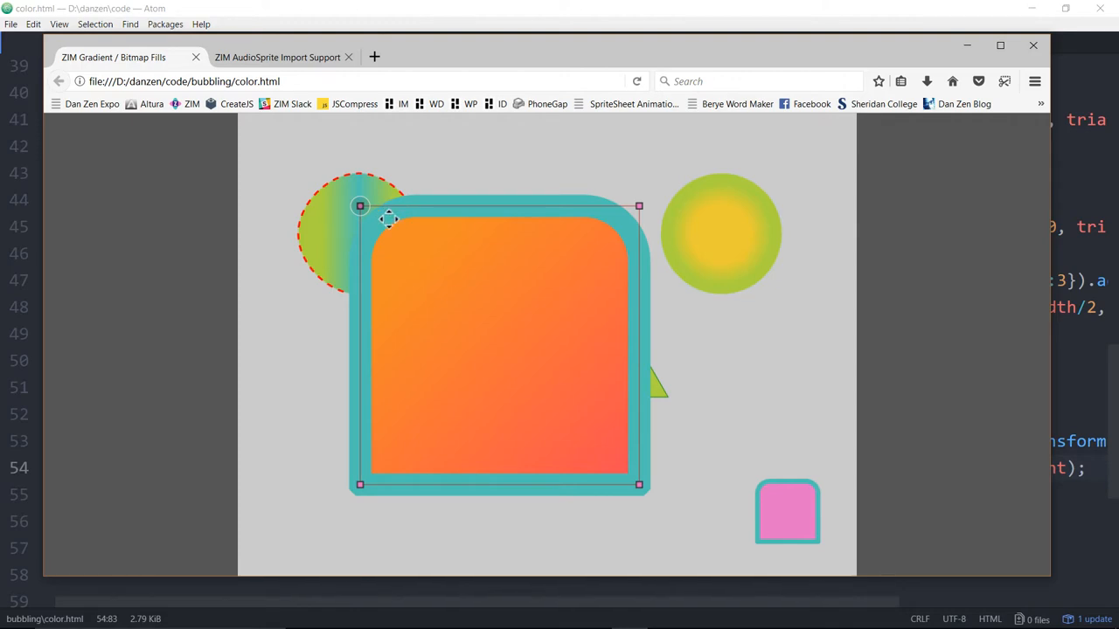
pyautogui.moveTo(536, 512)
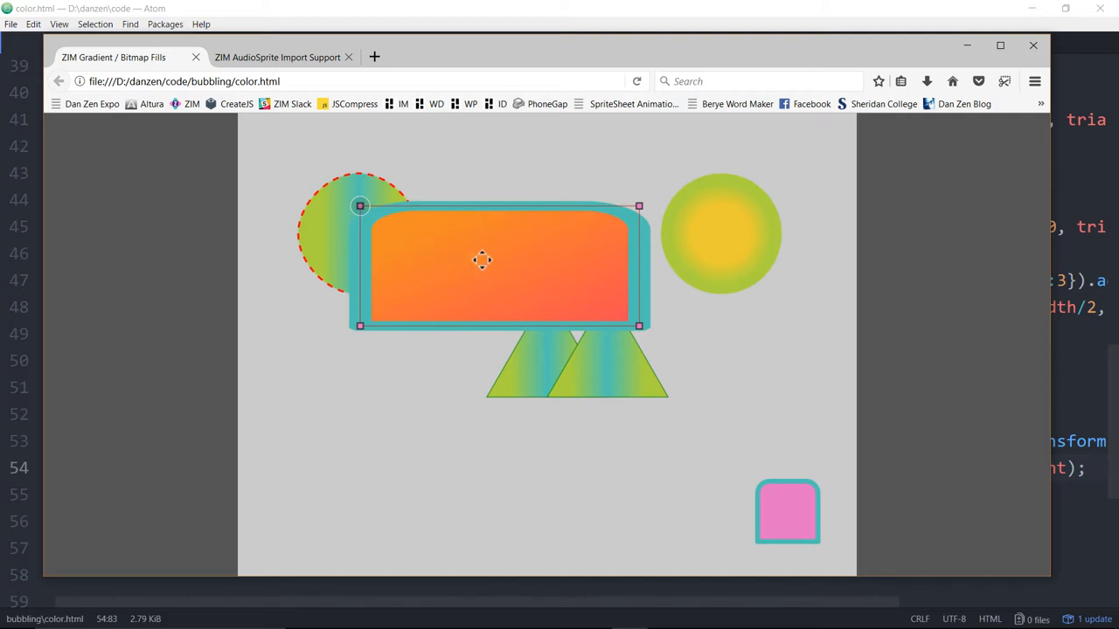
pyautogui.click(378, 255)
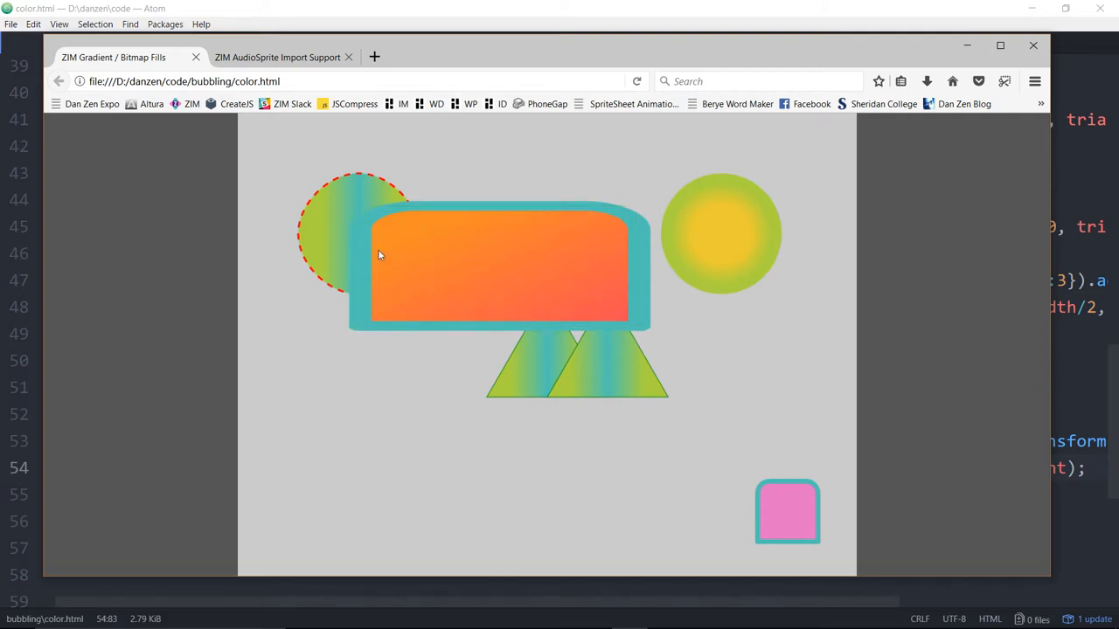
pyautogui.click(504, 266)
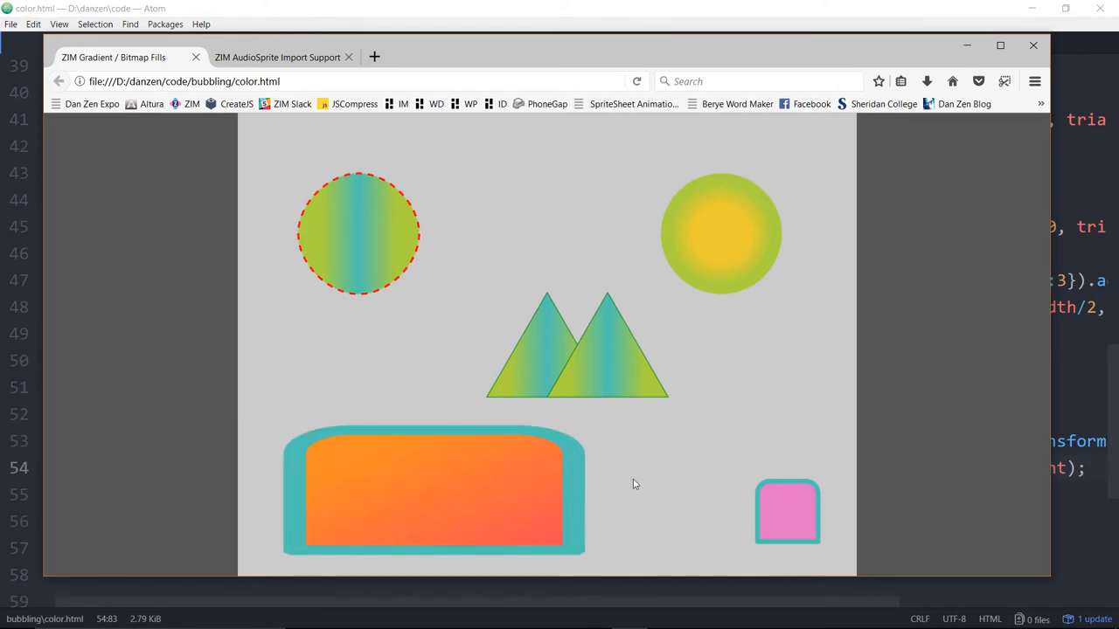
pyautogui.moveTo(528, 500)
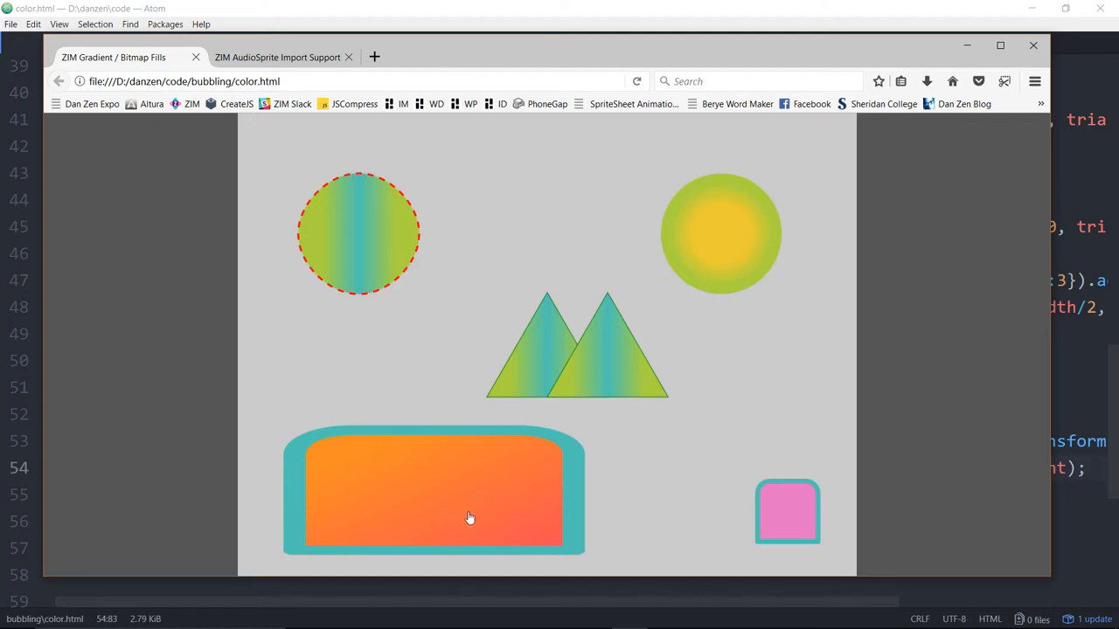
pyautogui.moveTo(919, 409)
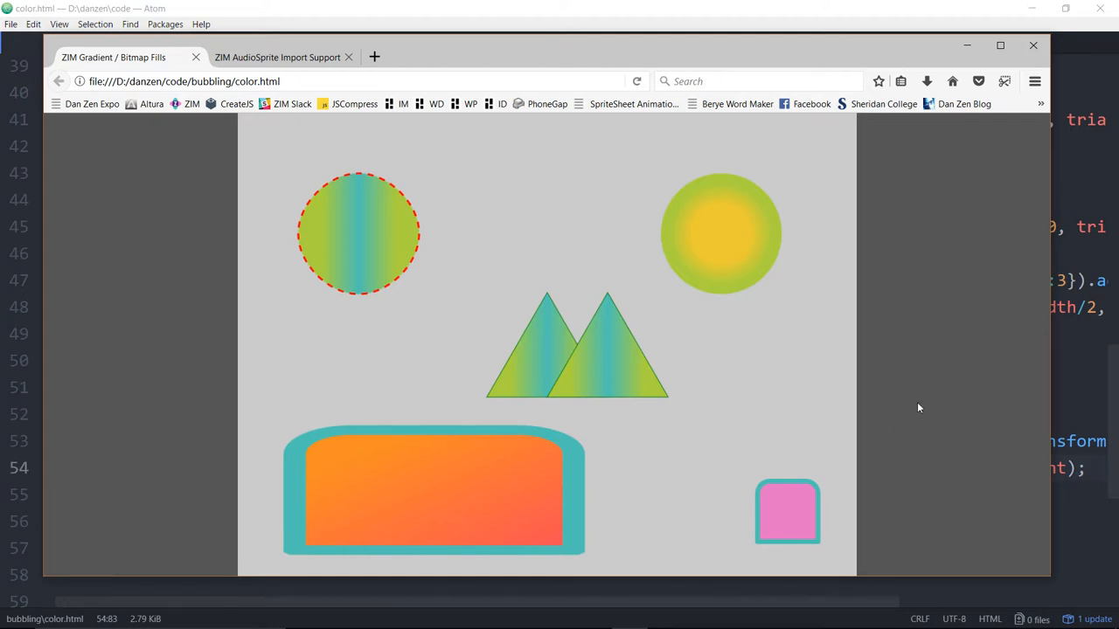
pyautogui.moveTo(727, 266)
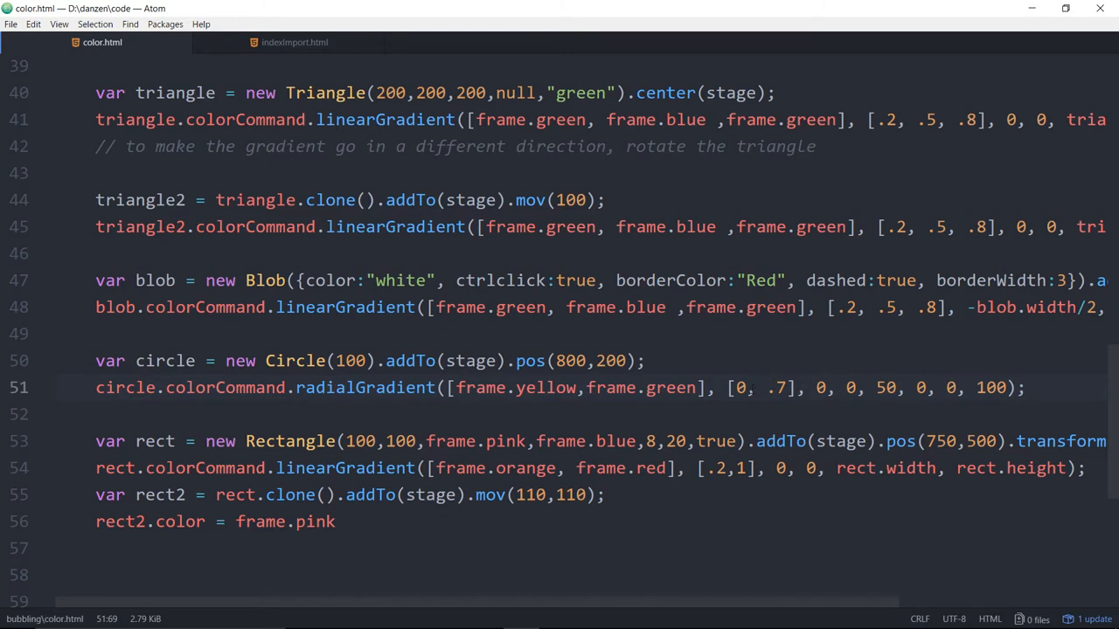
# Point at the circle's radial gradient ratio and first position values.
pyautogui.click(738, 389)
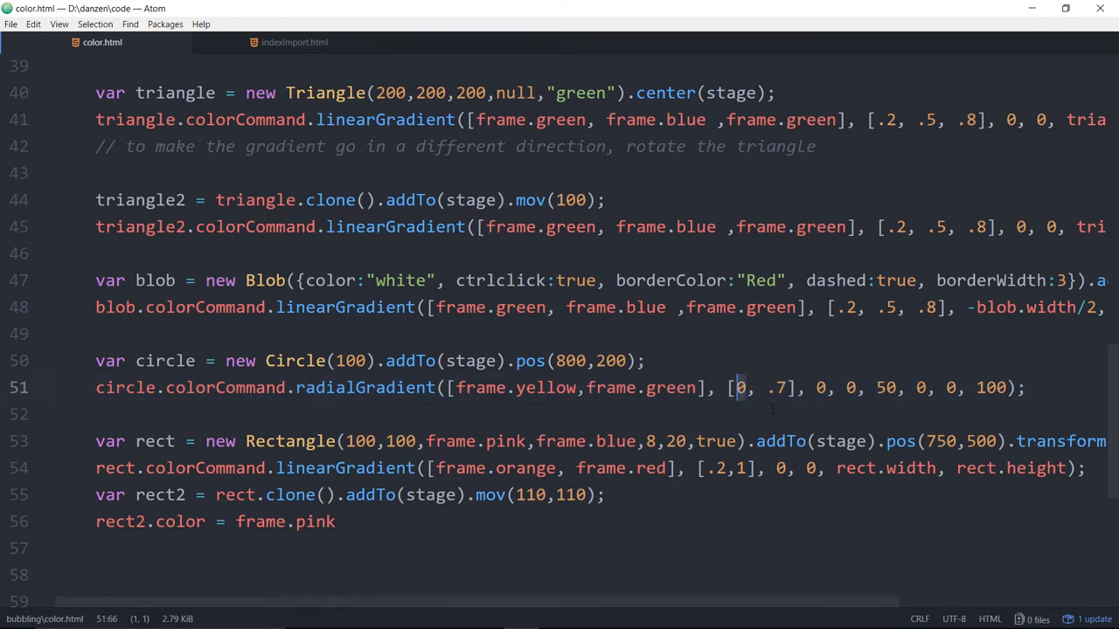
pyautogui.write('.')
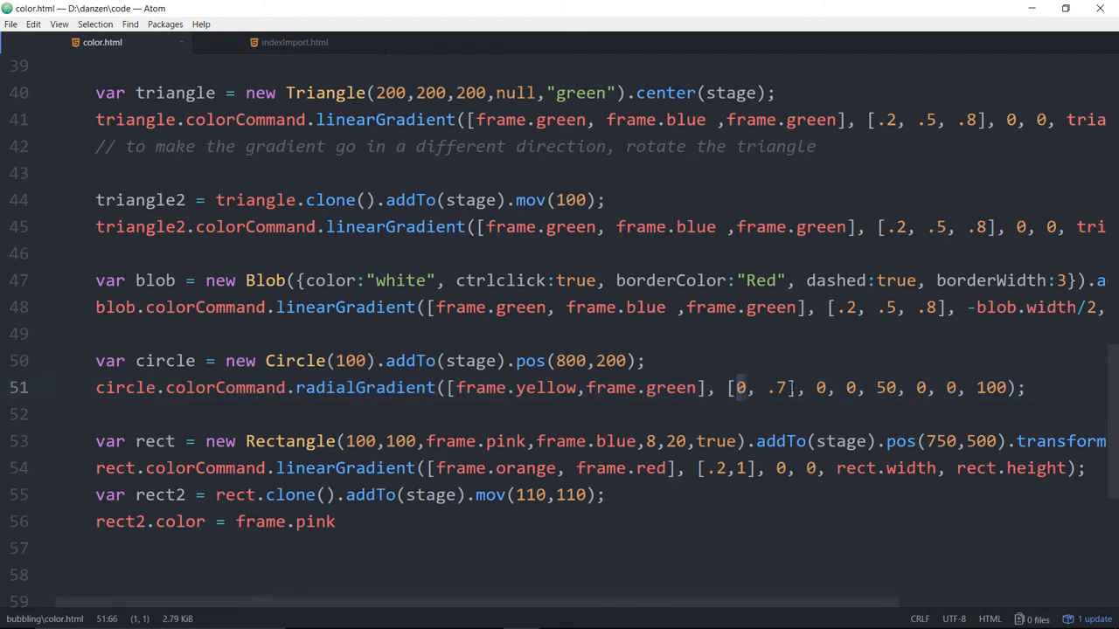
pyautogui.click(647, 360)
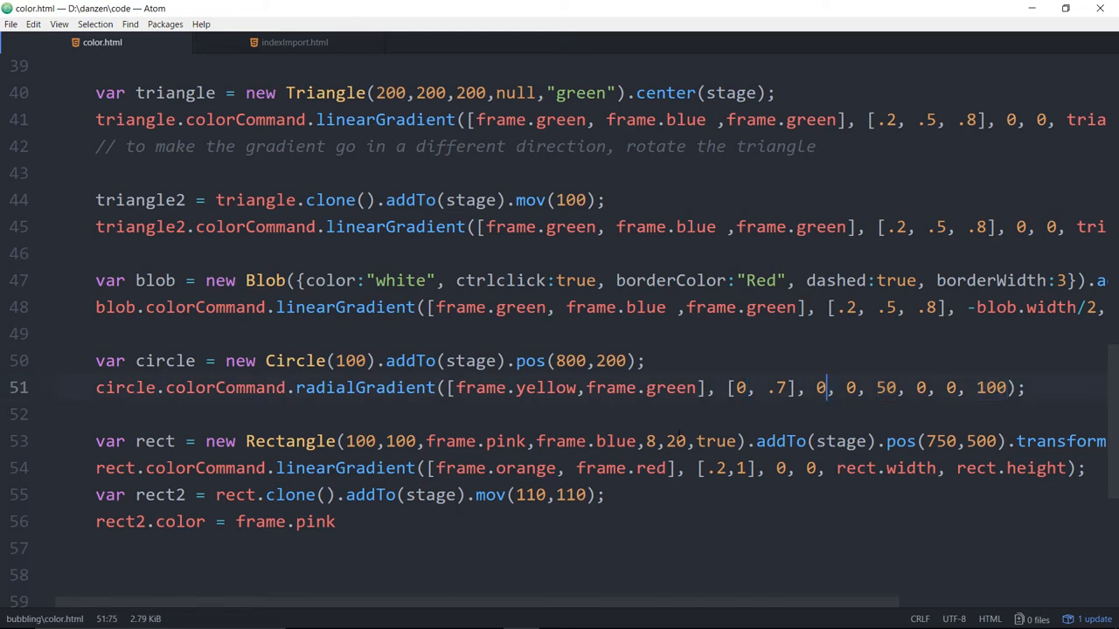
pyautogui.scroll(3)
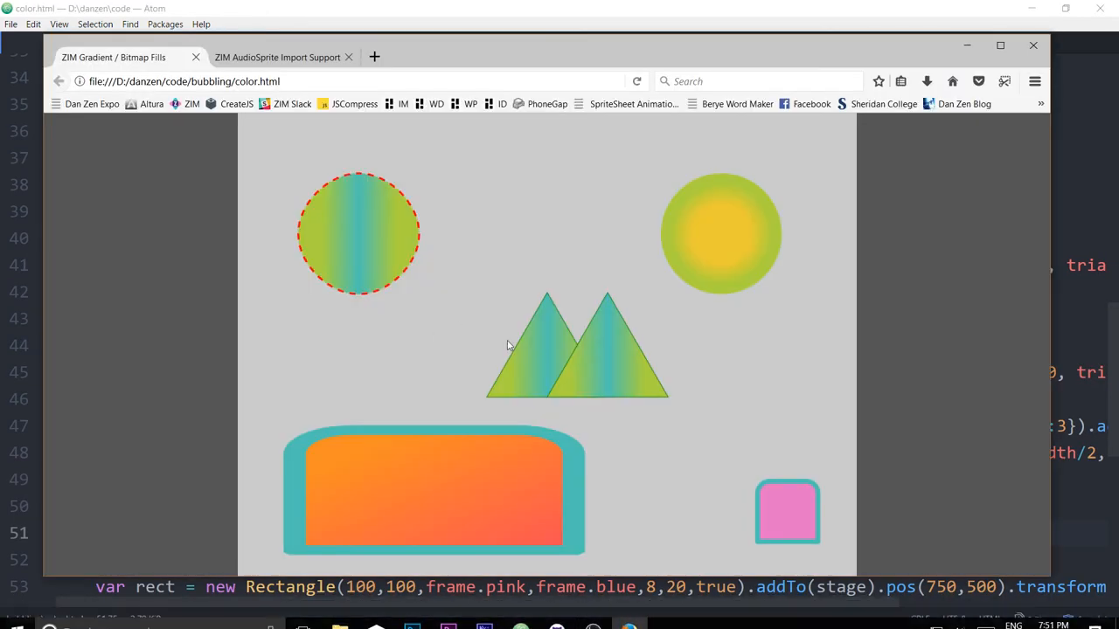
pyautogui.moveTo(647, 348)
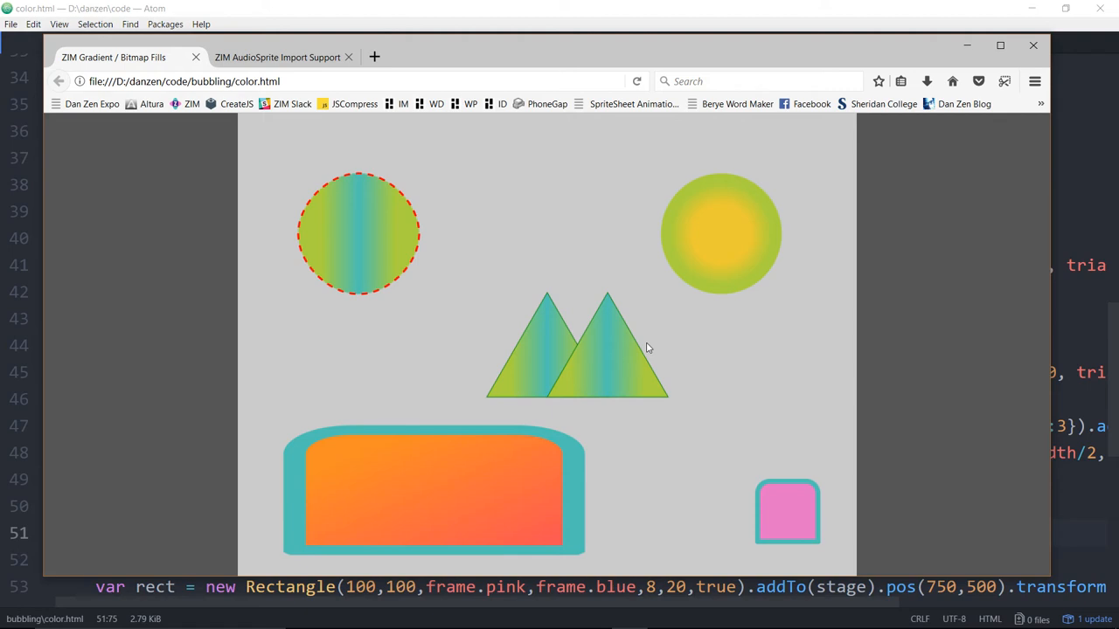